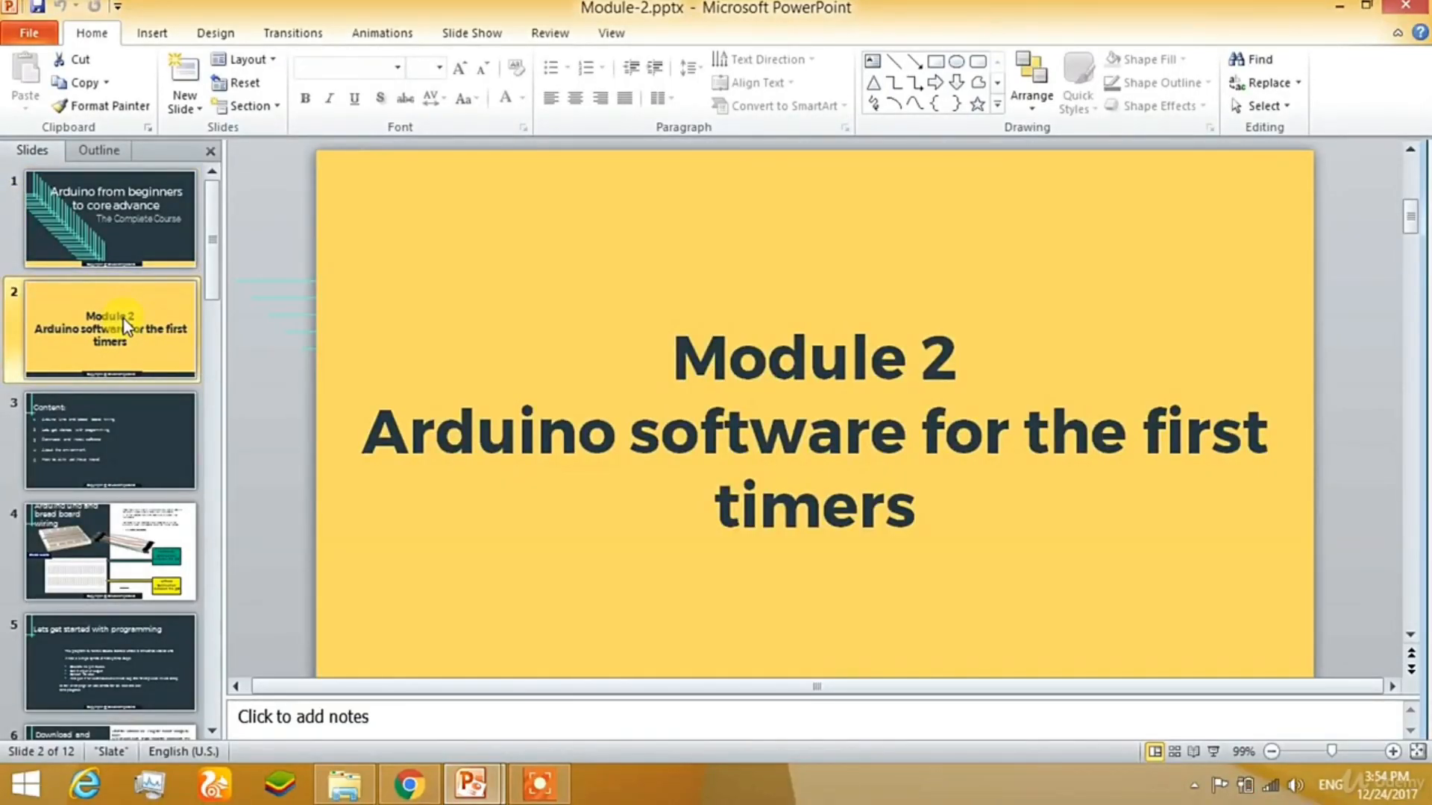
# Show the Content slide listing the module's five Arduino topics.
pyautogui.click(89, 434)
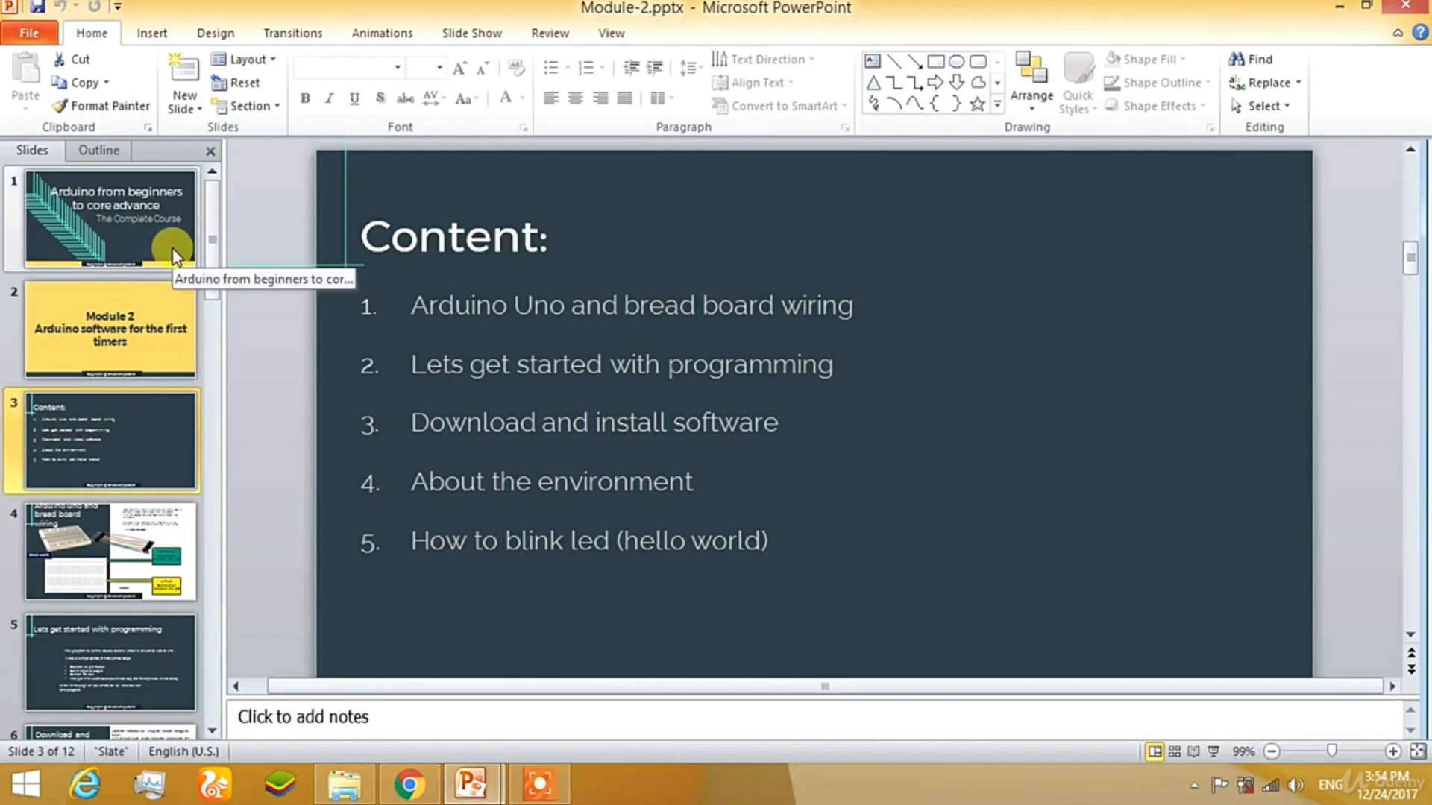
pyautogui.moveTo(425, 788)
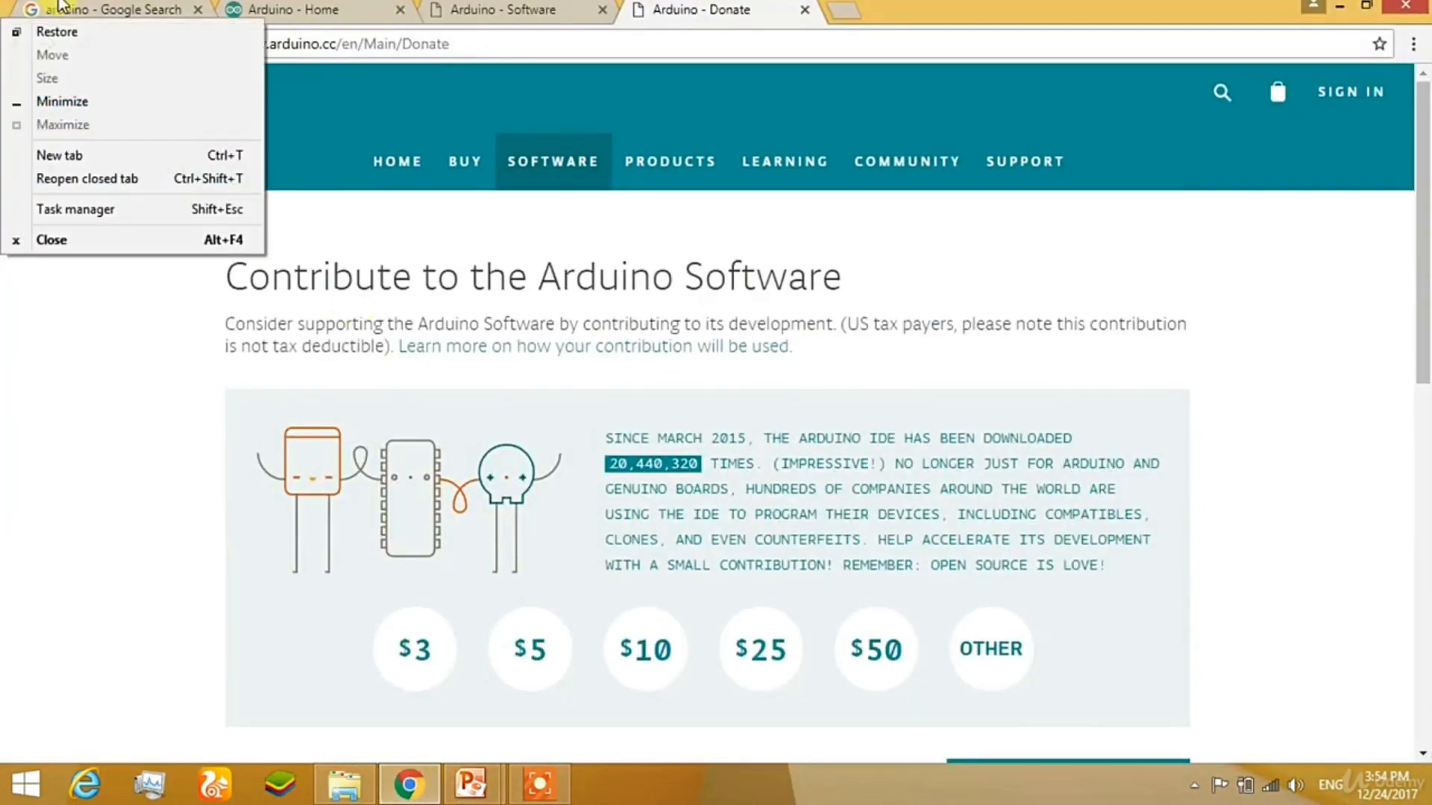
# Go from the arduino Google results to the Arduino Software page's Download the Arduino IDE 1.8.5 section.
pyautogui.click(105, 9)
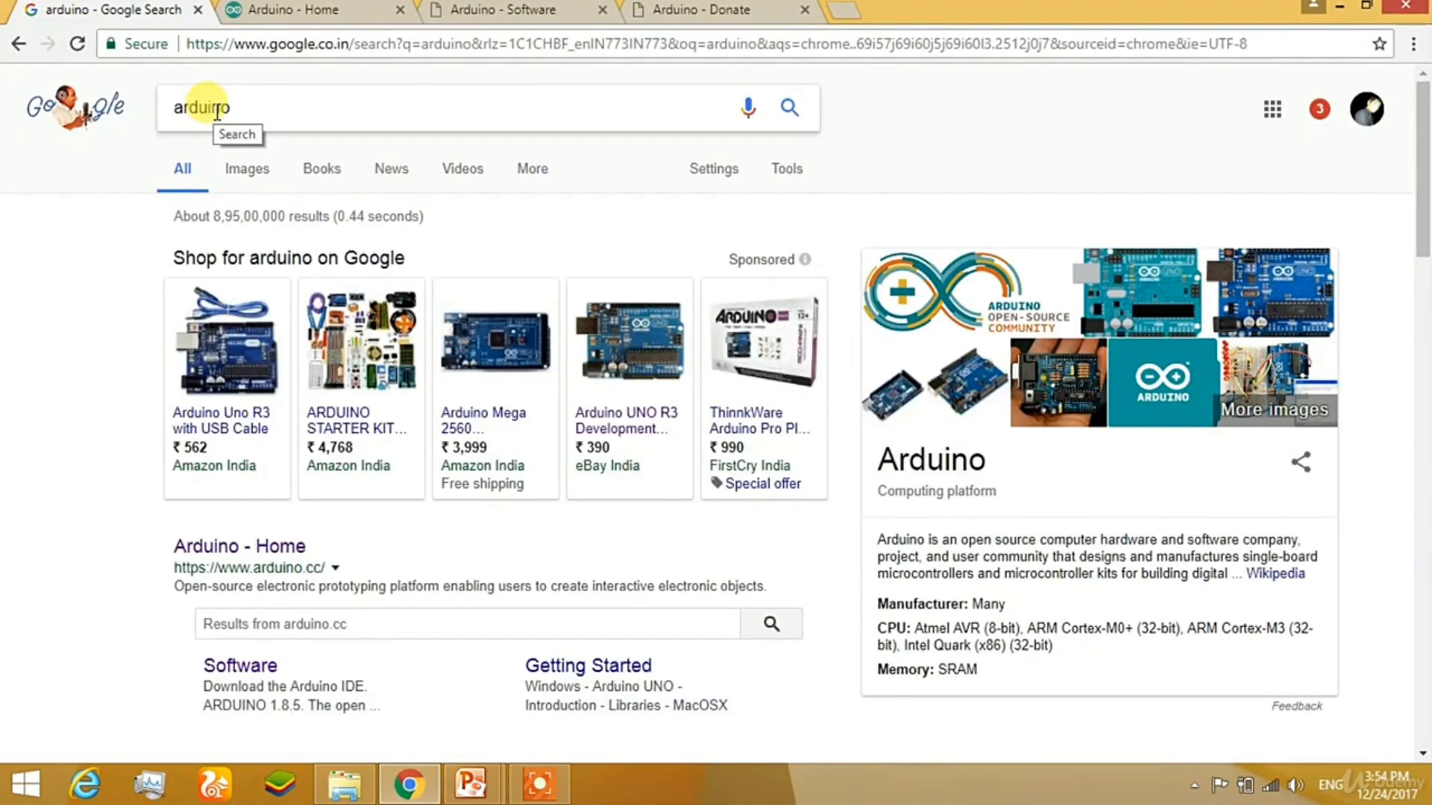
pyautogui.scroll(-3)
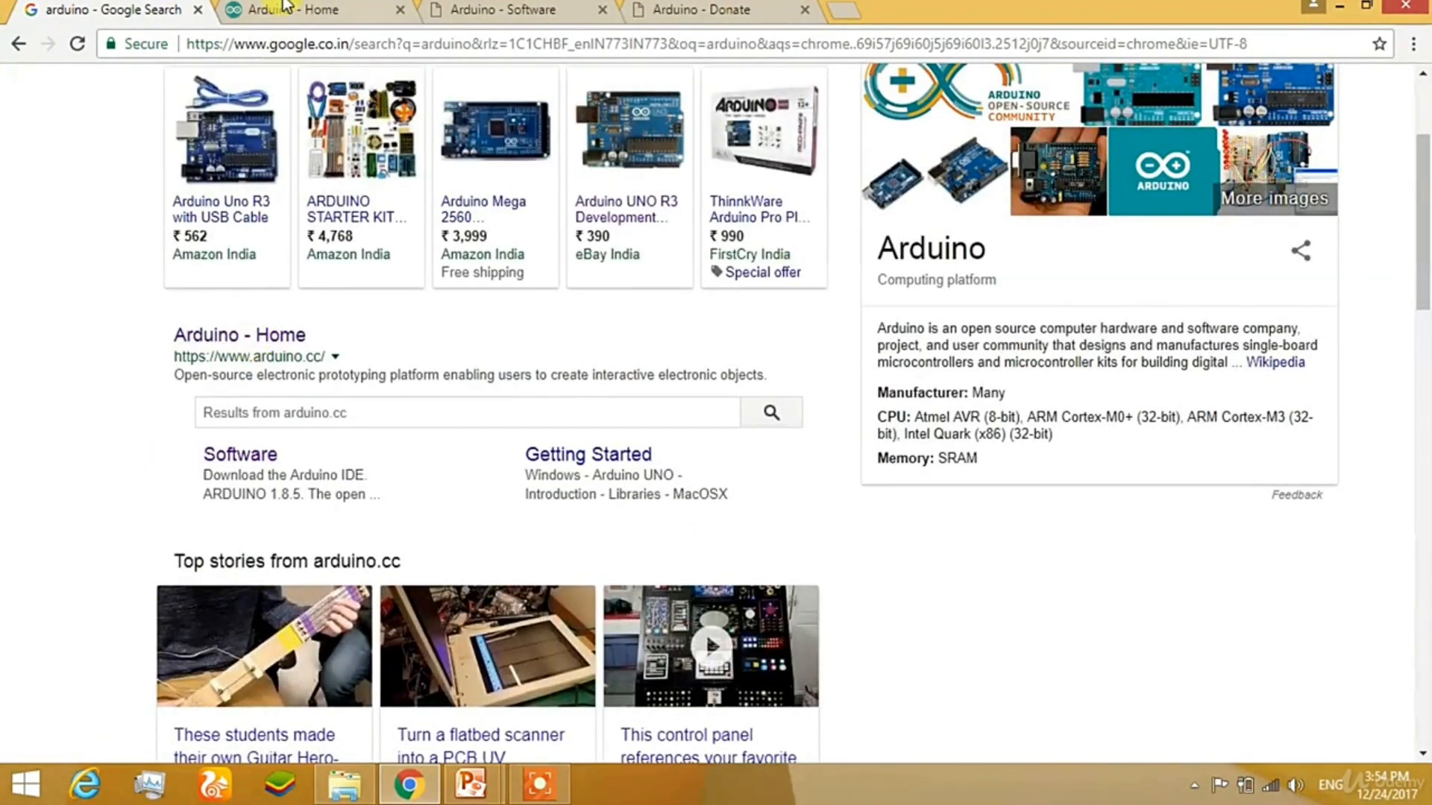
pyautogui.click(291, 10)
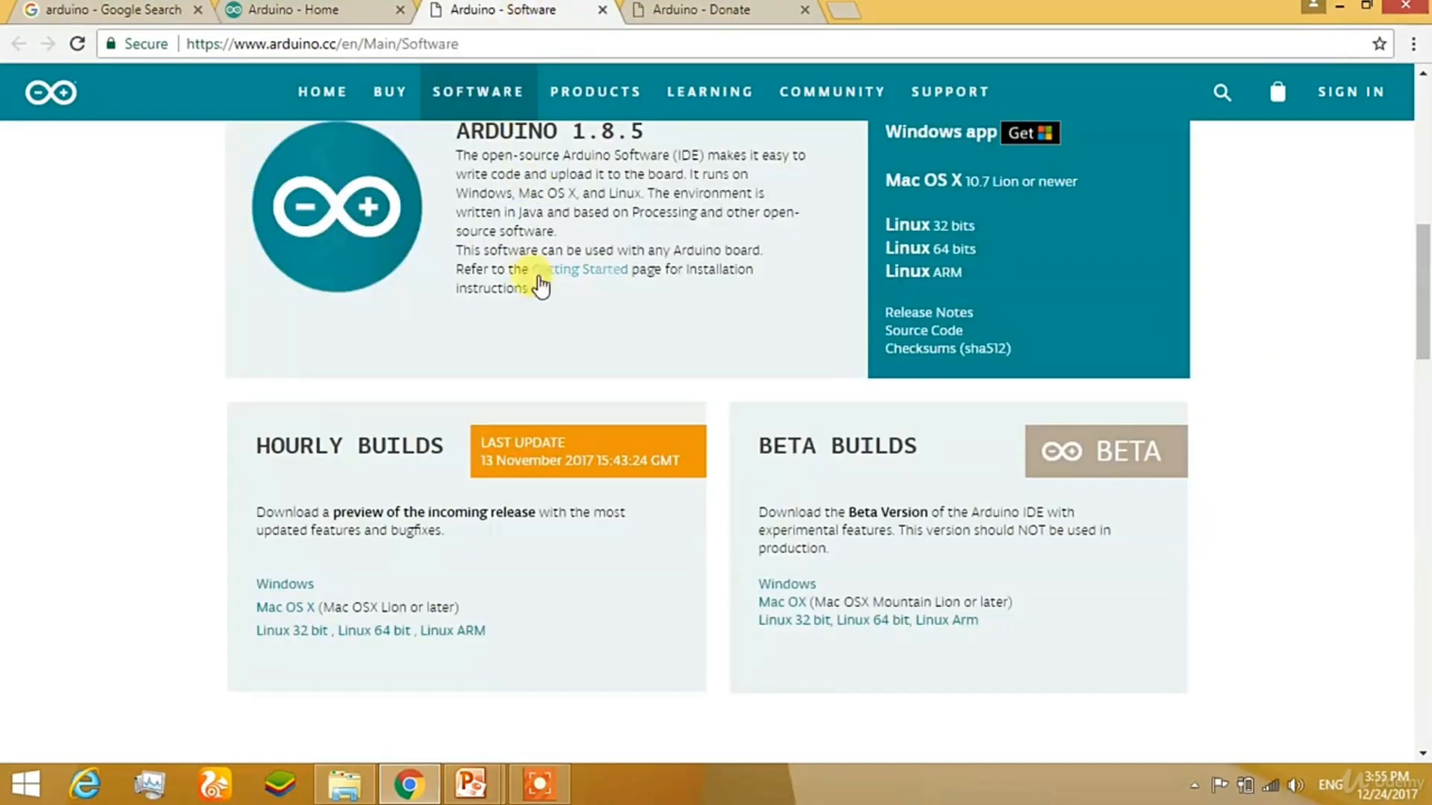
pyautogui.scroll(3)
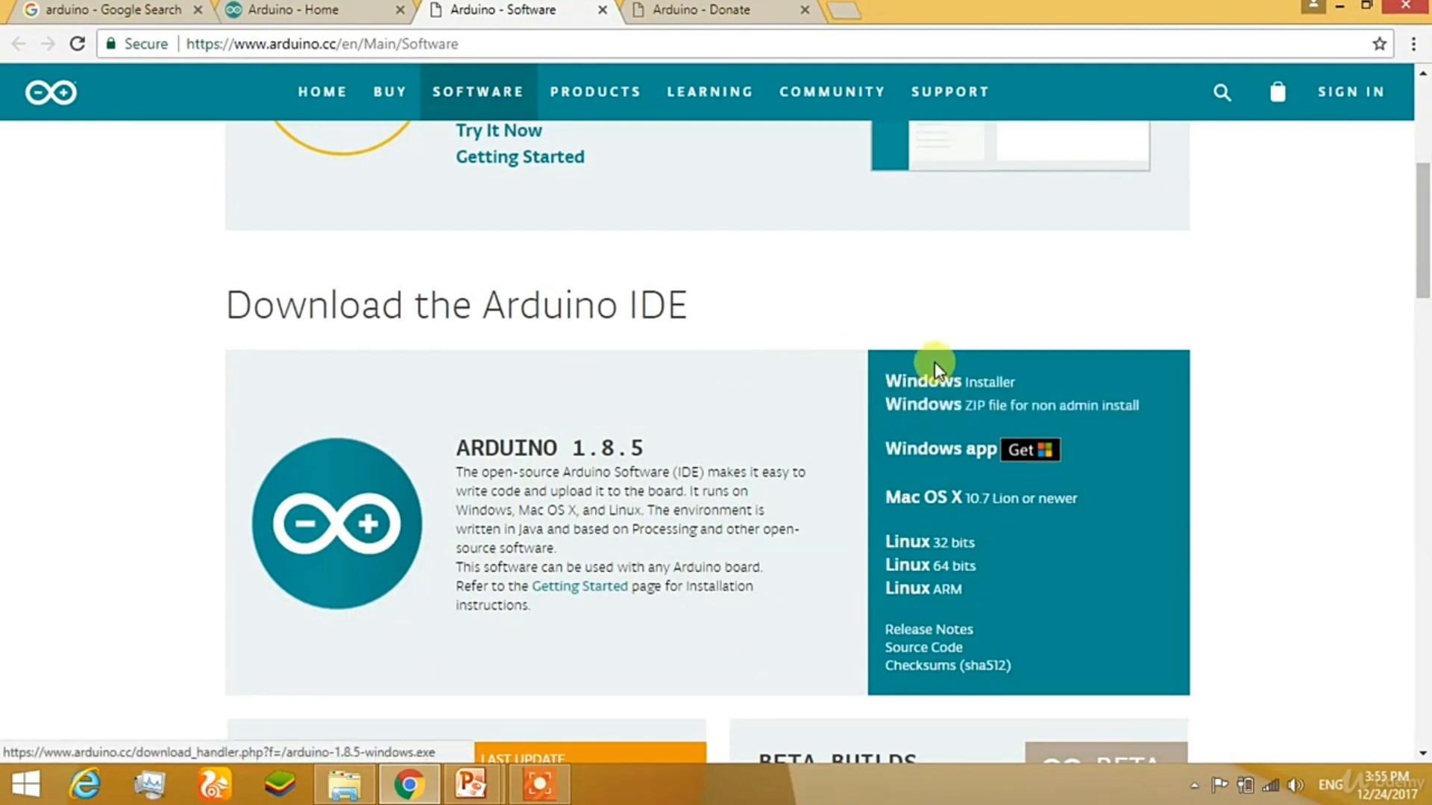
pyautogui.moveTo(758, 6)
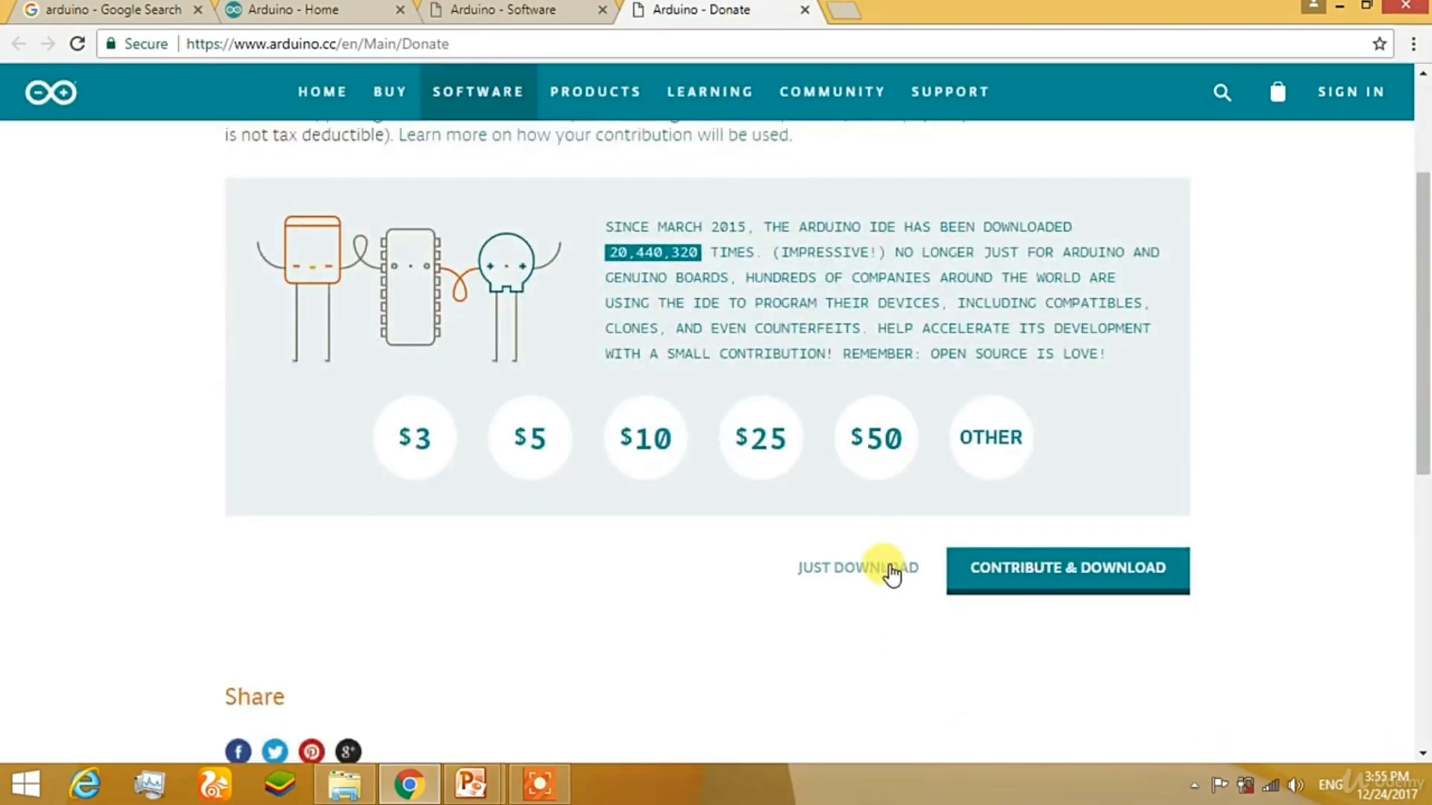
pyautogui.moveTo(1209, 612)
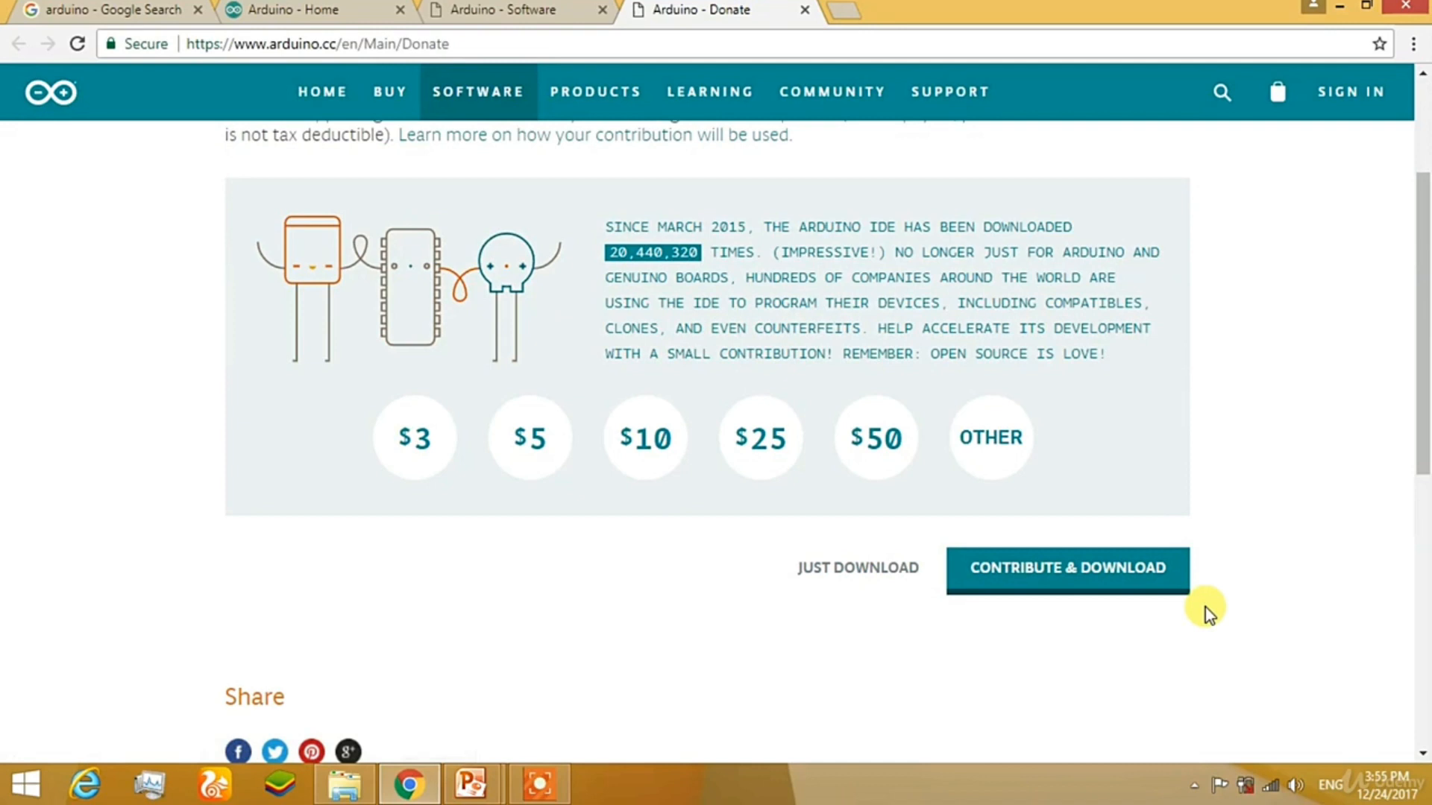
pyautogui.moveTo(826, 584)
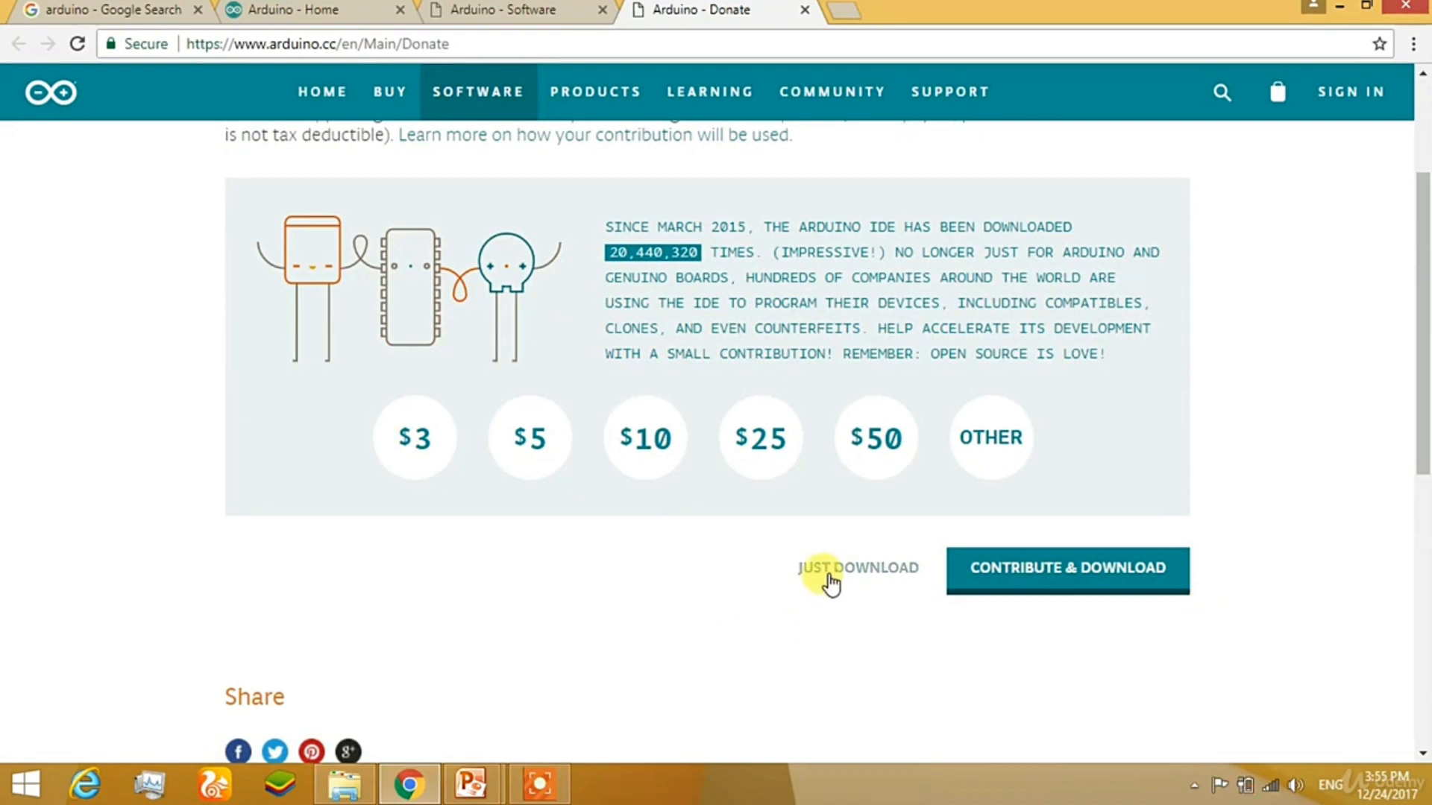
# Start the Windows 1.8.5 installer via JUST DOWNLOAD, then cancel the download.
pyautogui.click(858, 567)
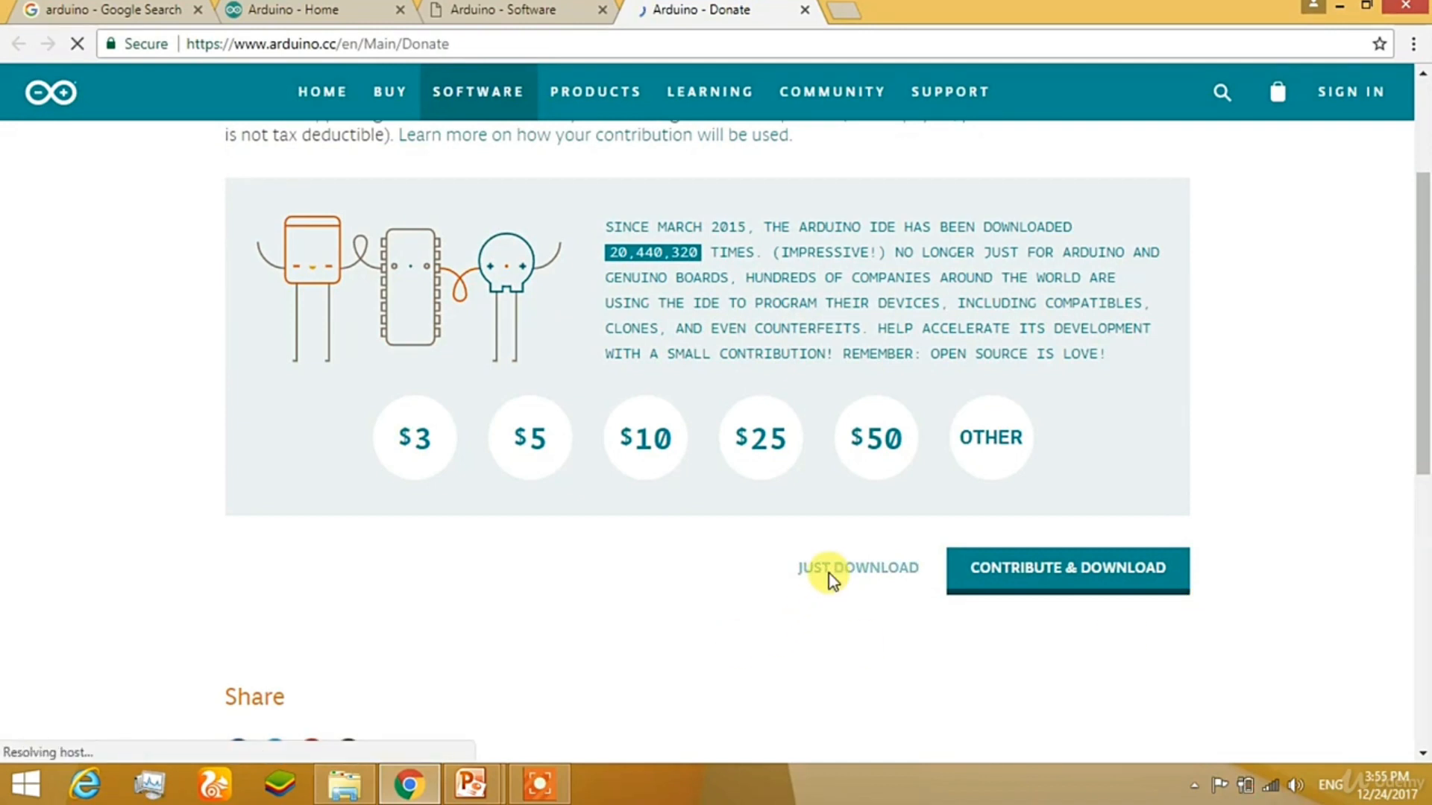
pyautogui.click(859, 568)
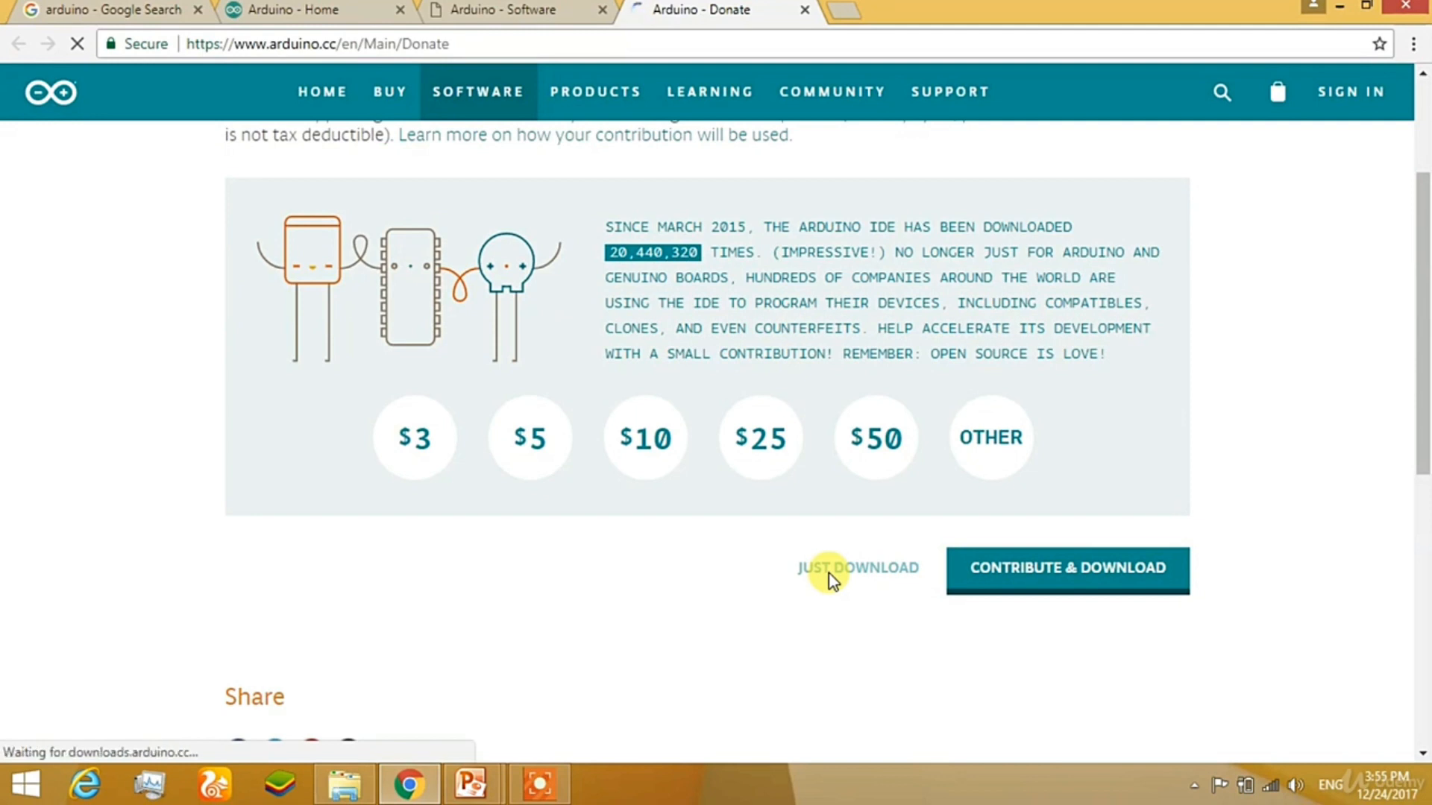
pyautogui.click(858, 568)
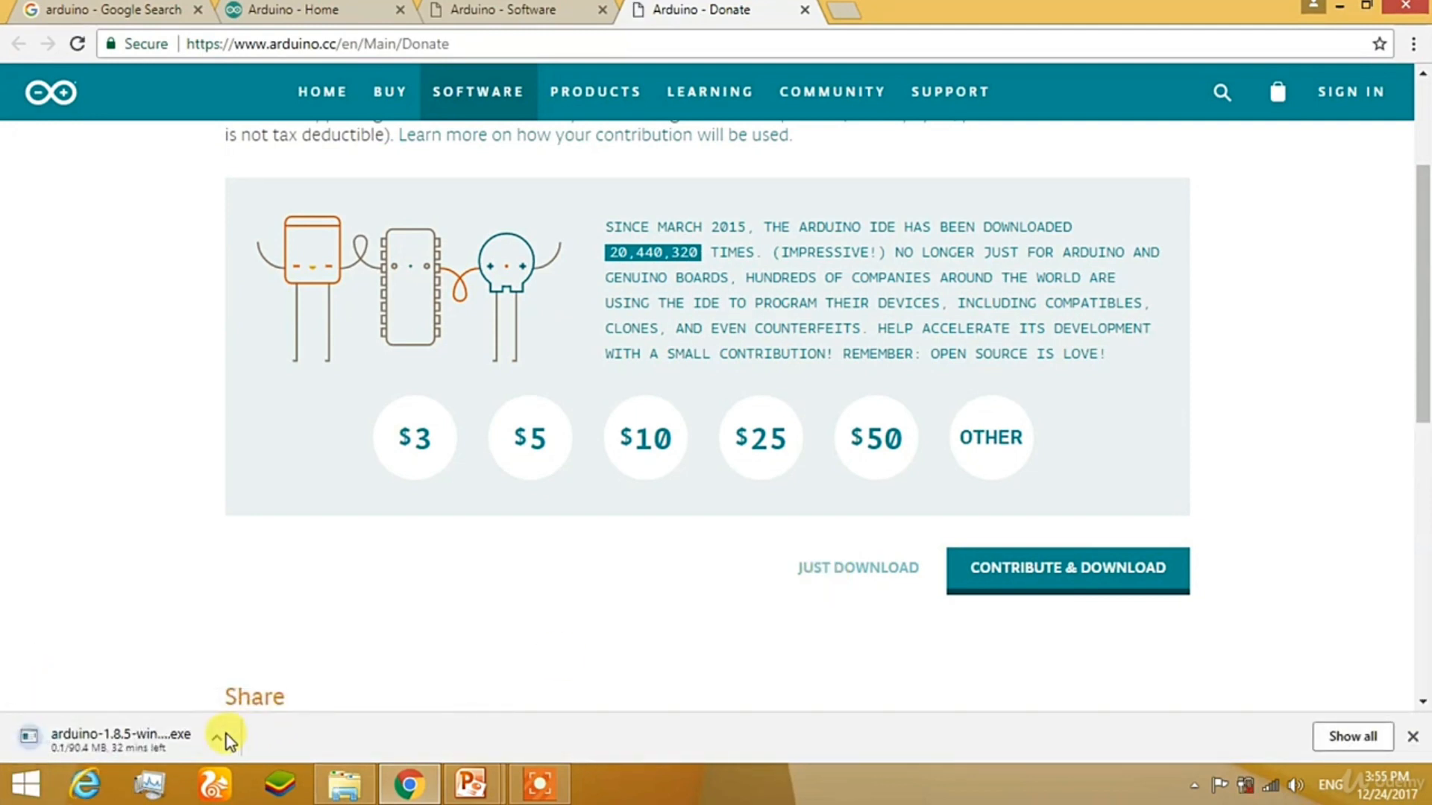
pyautogui.click(347, 783)
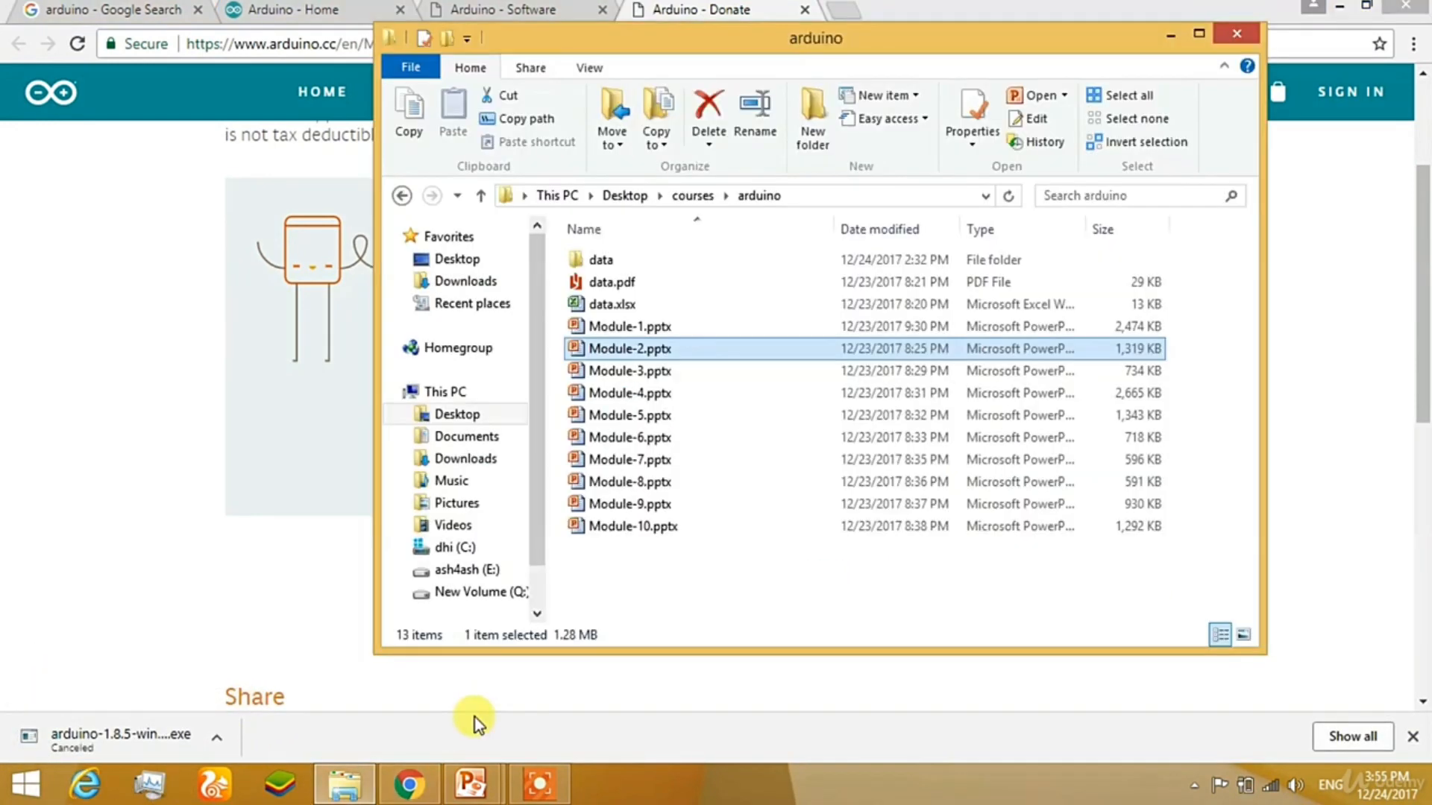
# Launch arduino-1.8.4-windows.exe from the Desktop folder, reaching its license agreement.
pyautogui.scroll(-3)
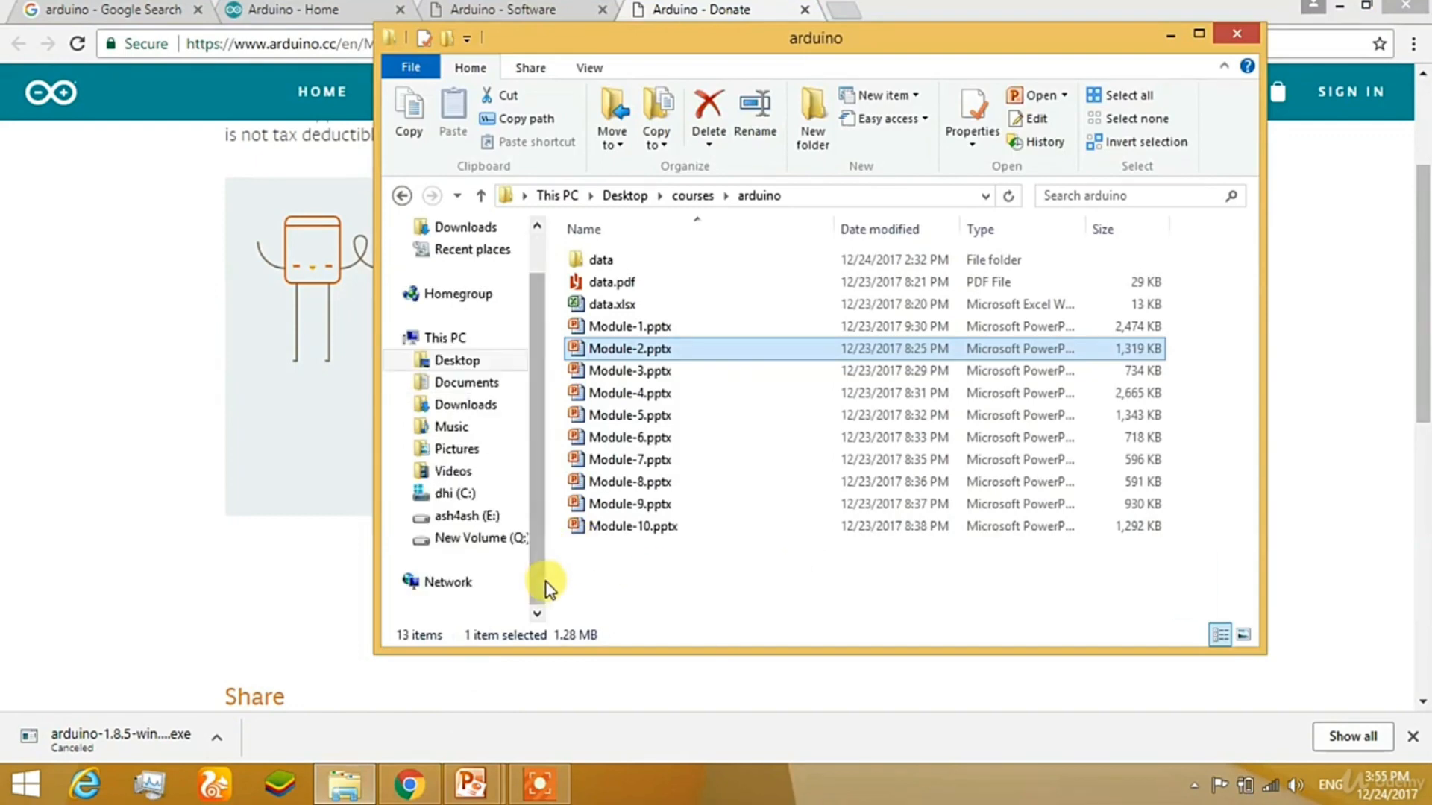
pyautogui.click(456, 360)
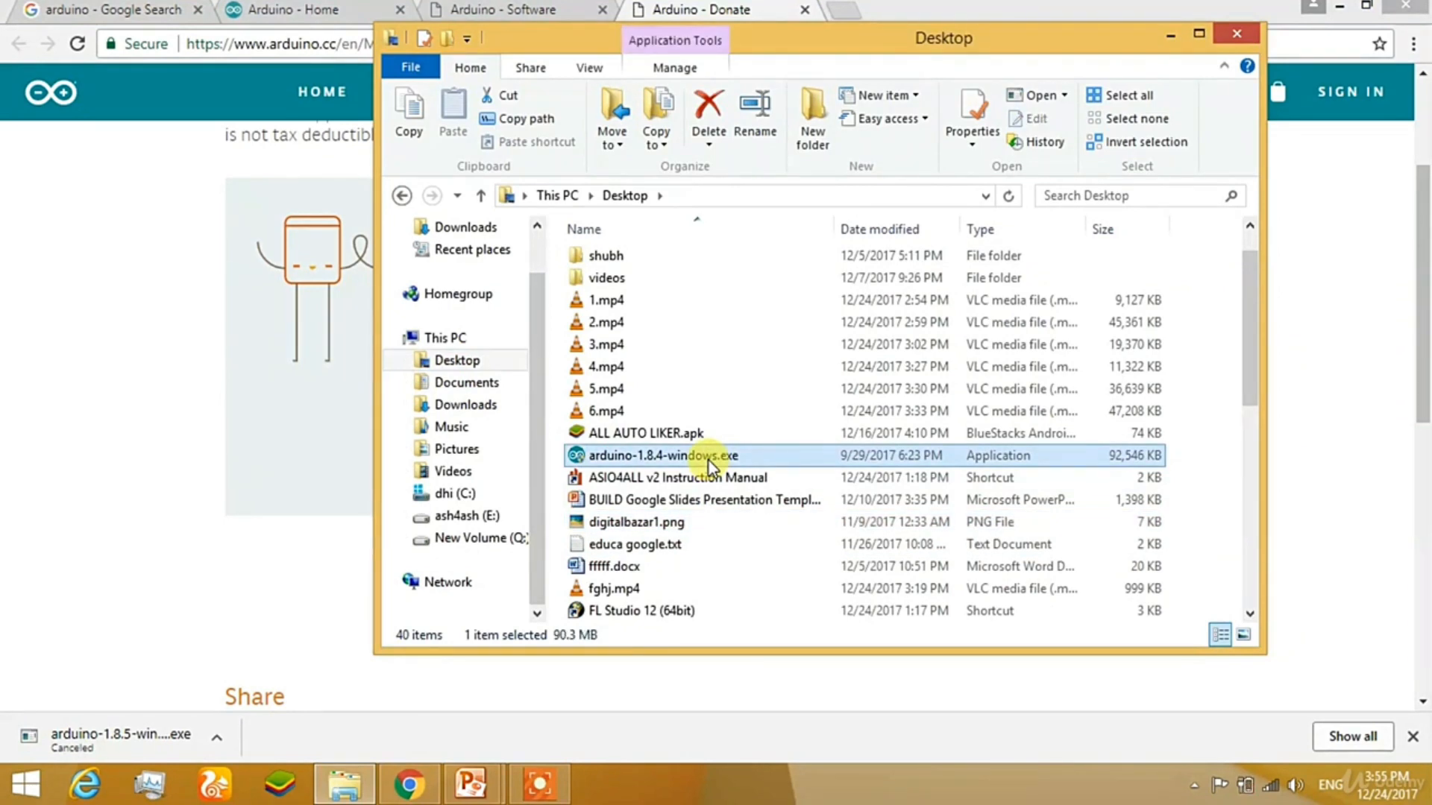
pyautogui.doubleClick(660, 454)
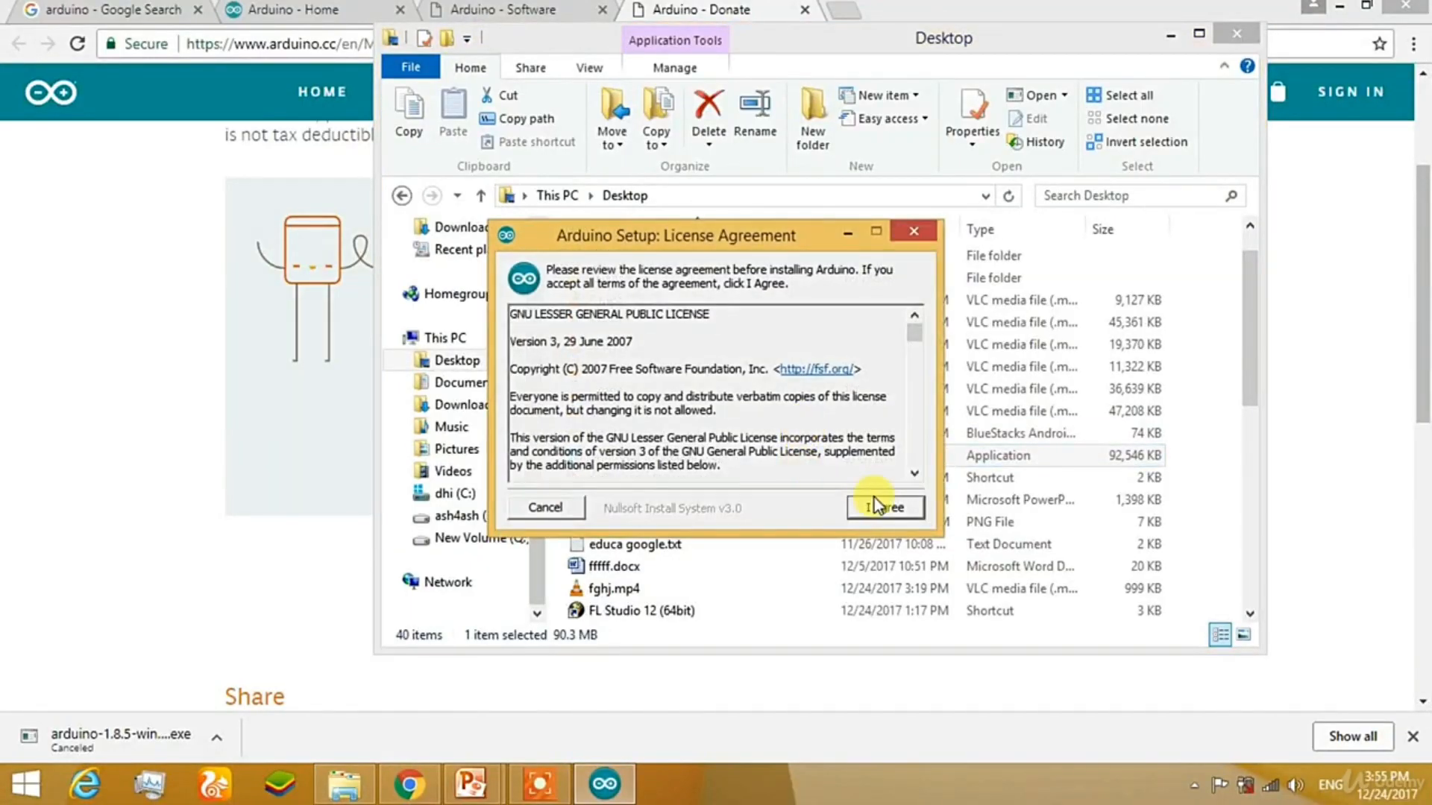
# Accept the license and install into the default C:\Program Files (x86)\Arduino folder.
pyautogui.click(886, 508)
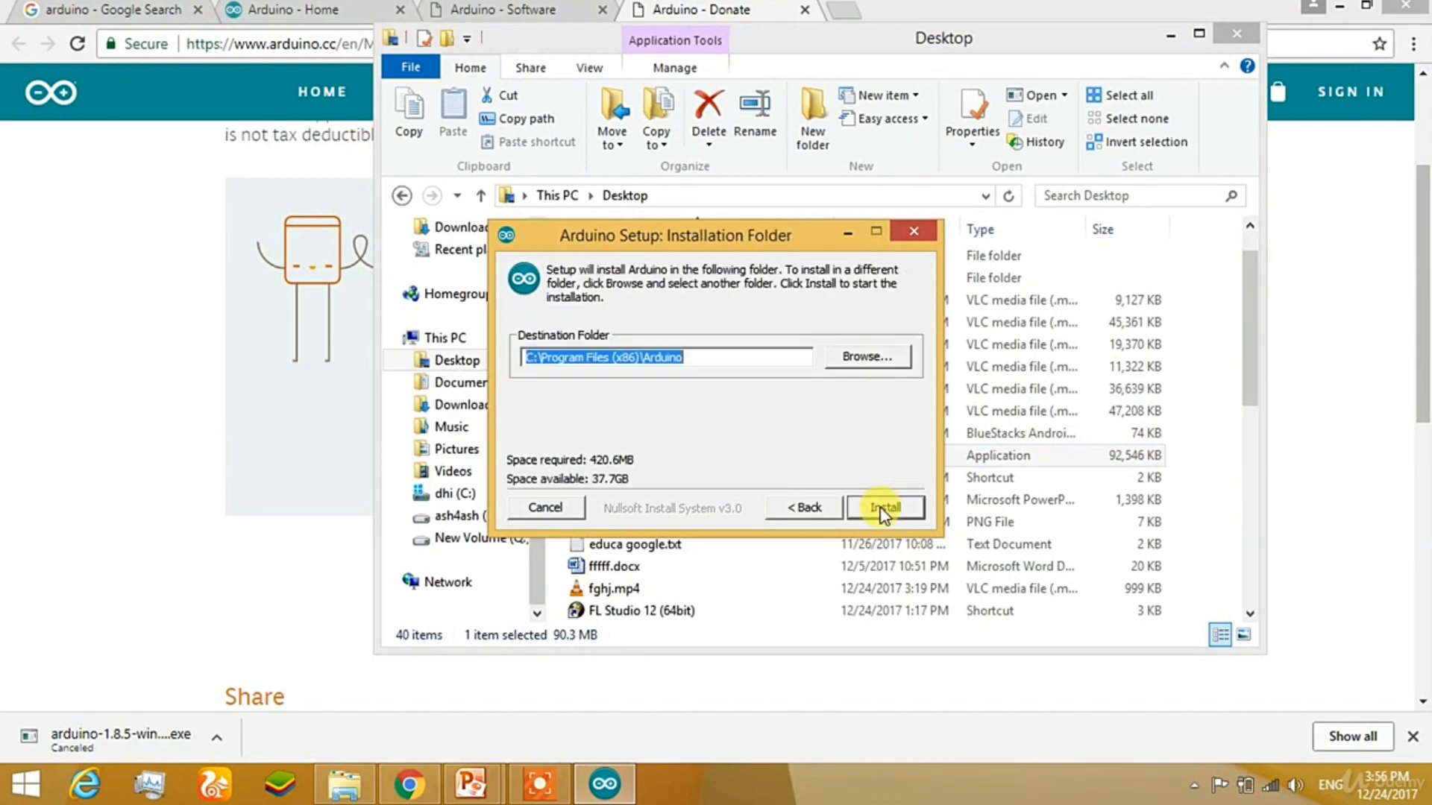
pyautogui.moveTo(628, 419)
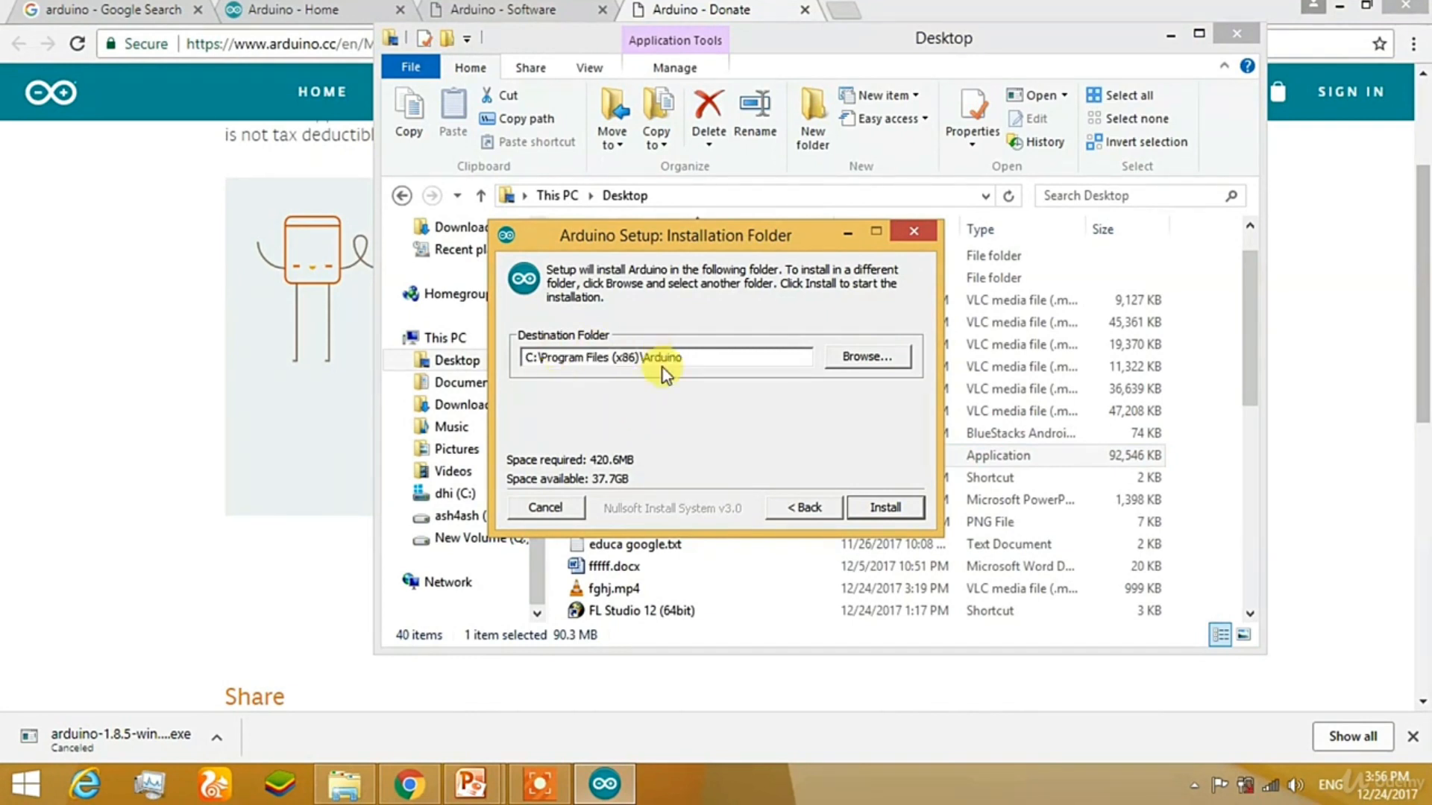
pyautogui.click(885, 508)
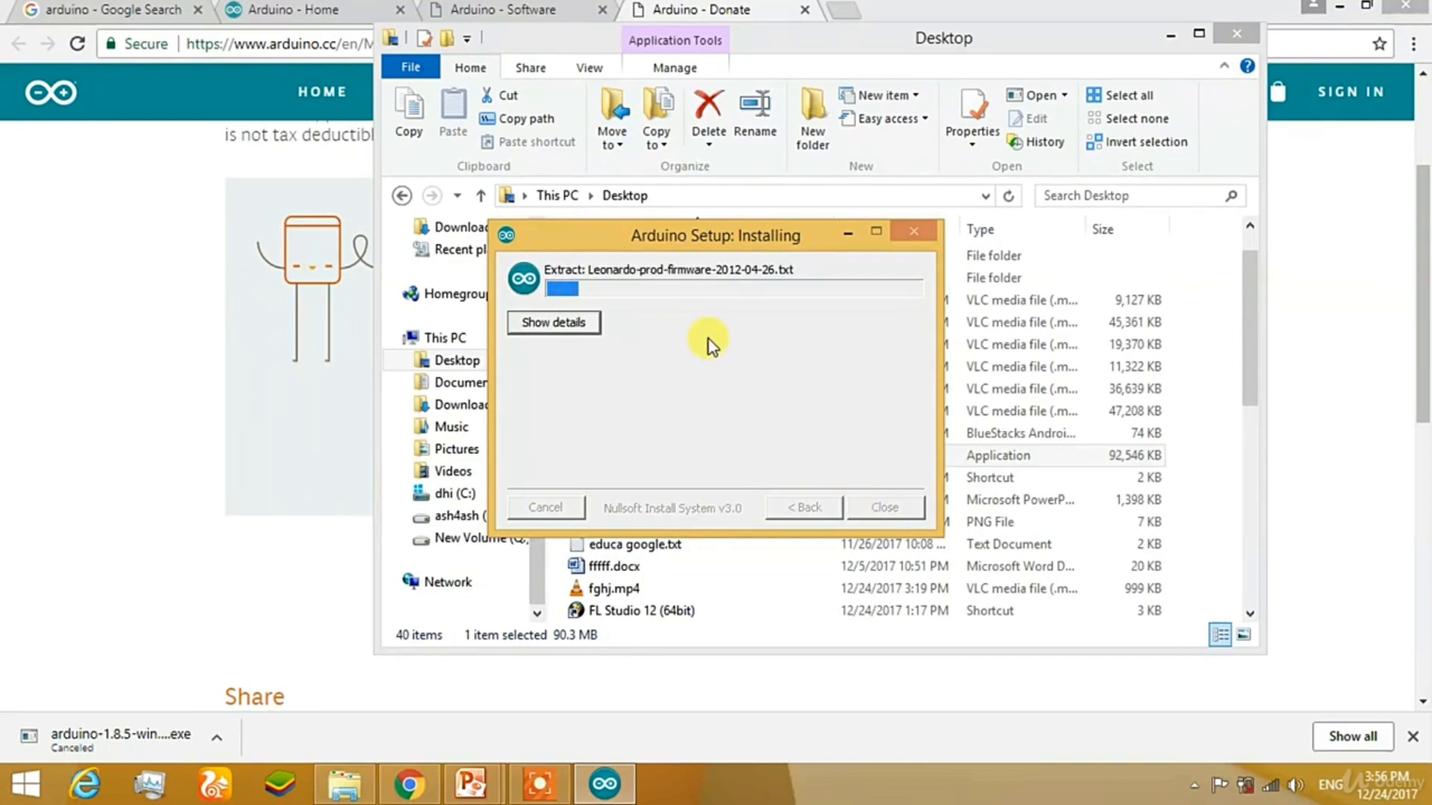
# Show the extraction details and close Arduino Setup once it reports Completed.
pyautogui.click(554, 323)
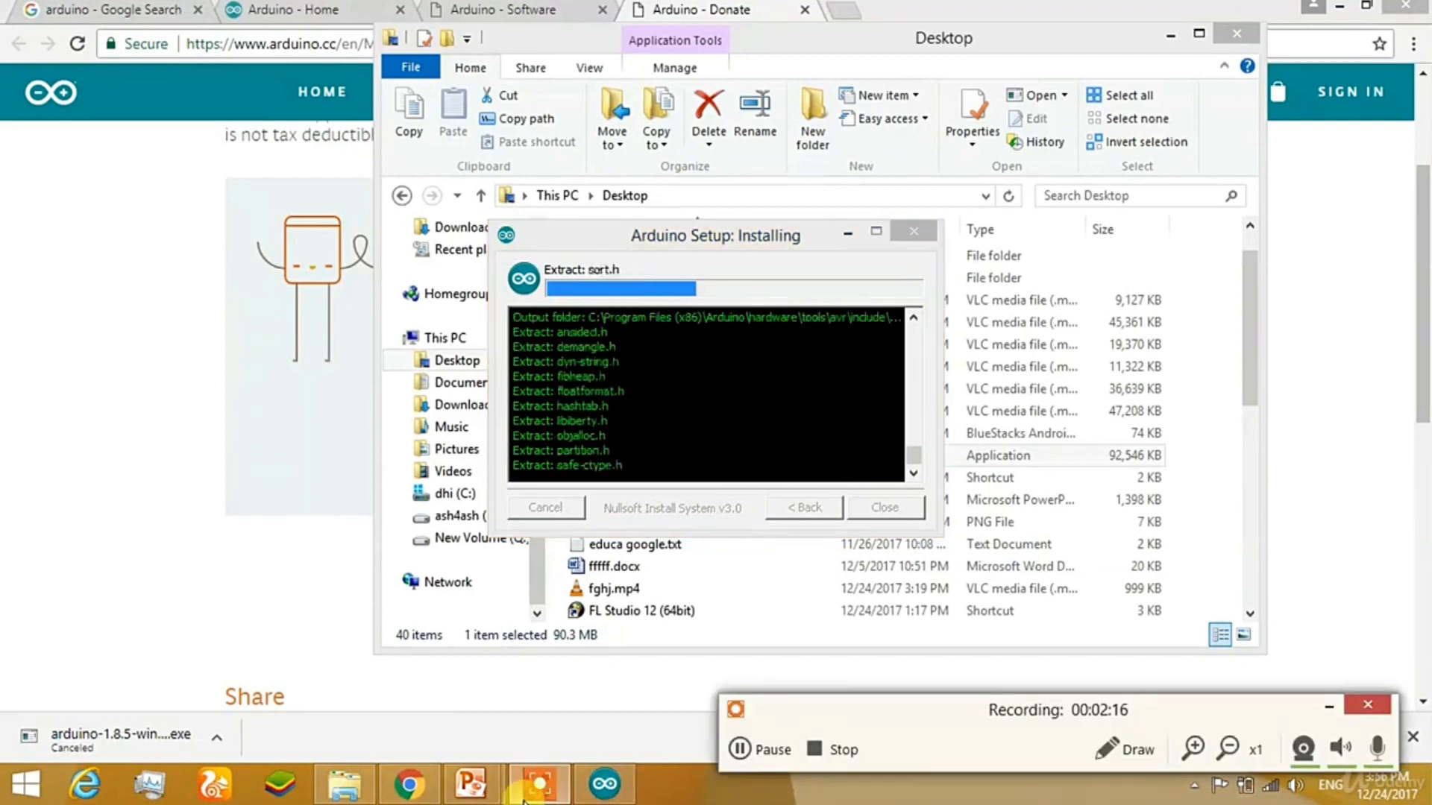
pyautogui.click(469, 783)
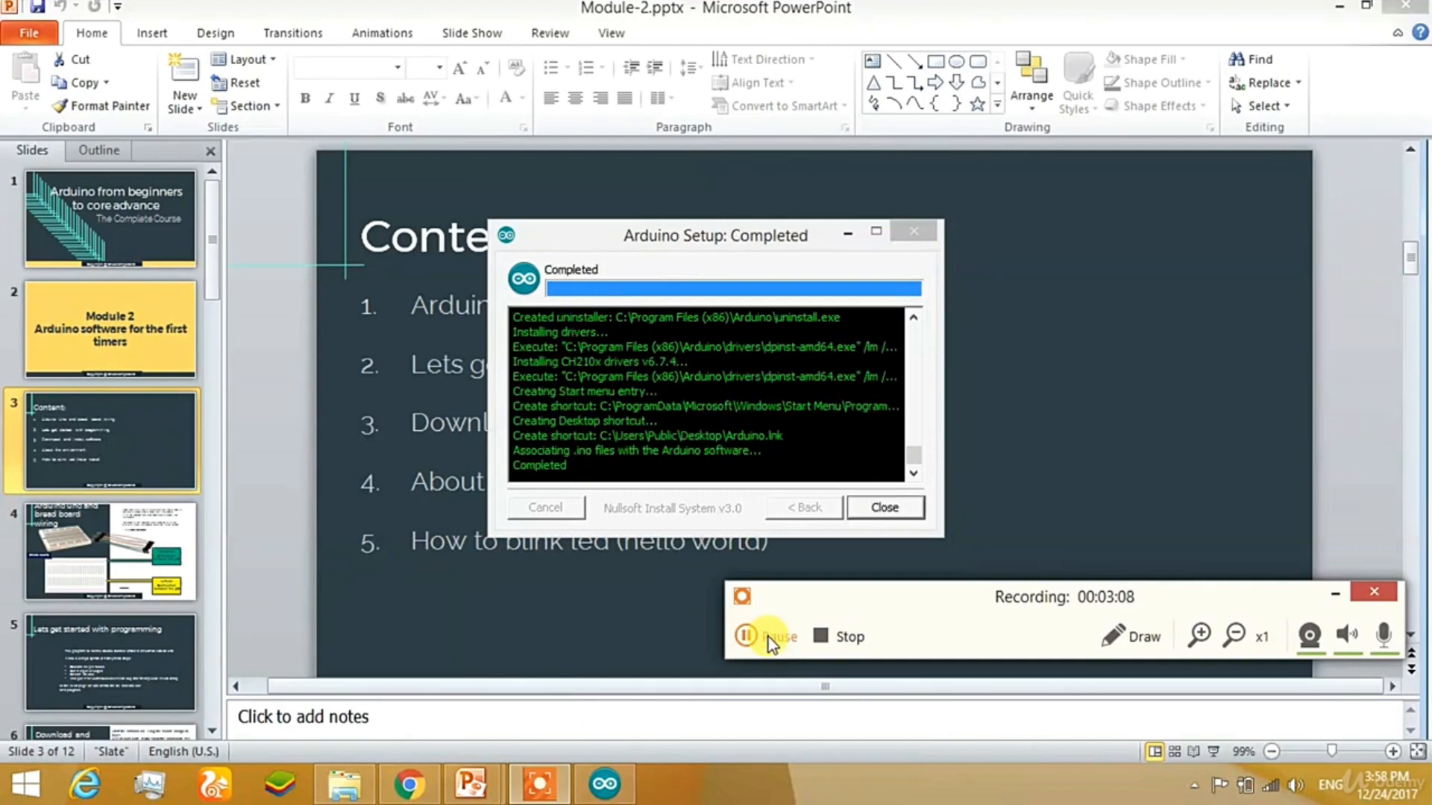
pyautogui.click(885, 507)
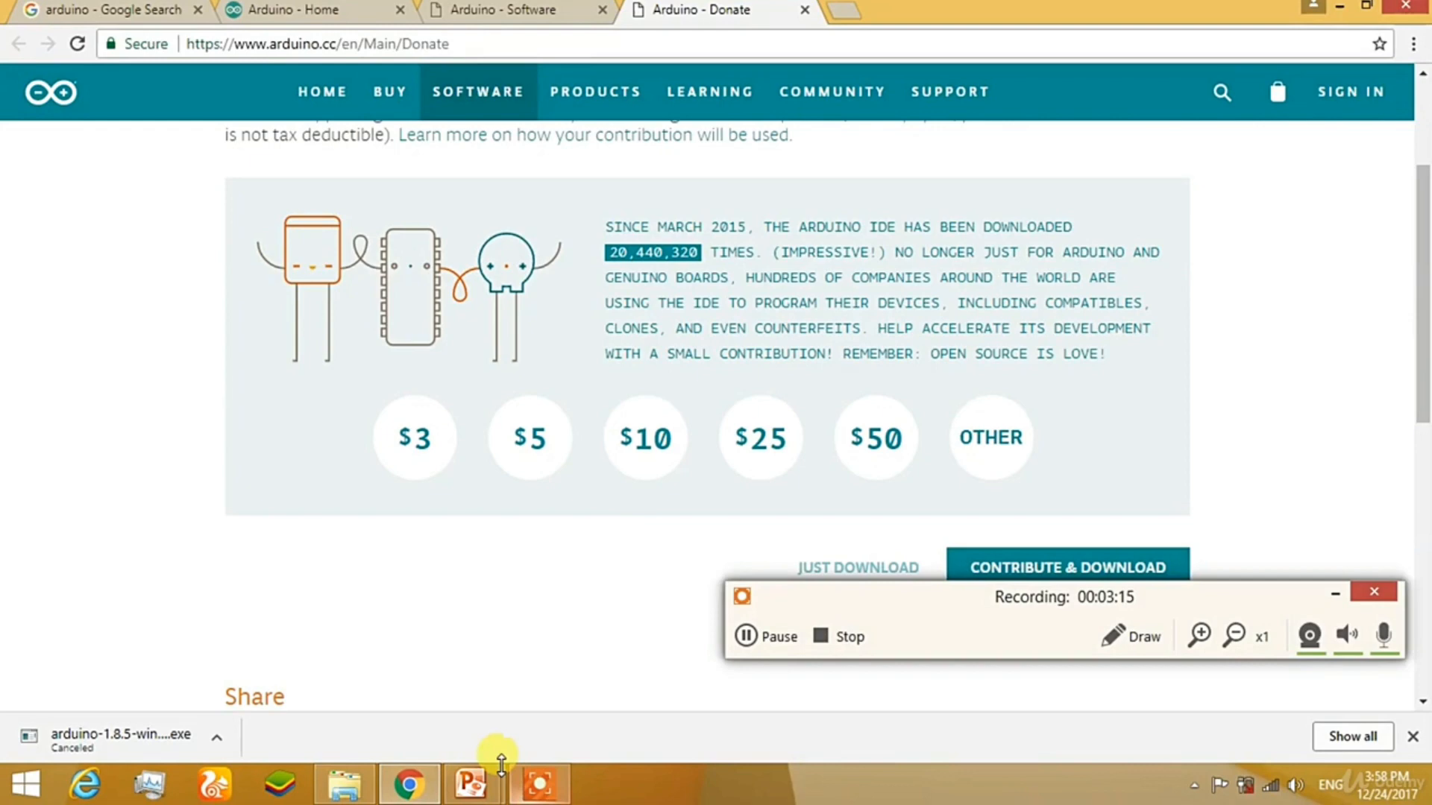
# Start arduino.exe from the installed C:\Program Files (x86)\Arduino folder.
pyautogui.click(344, 784)
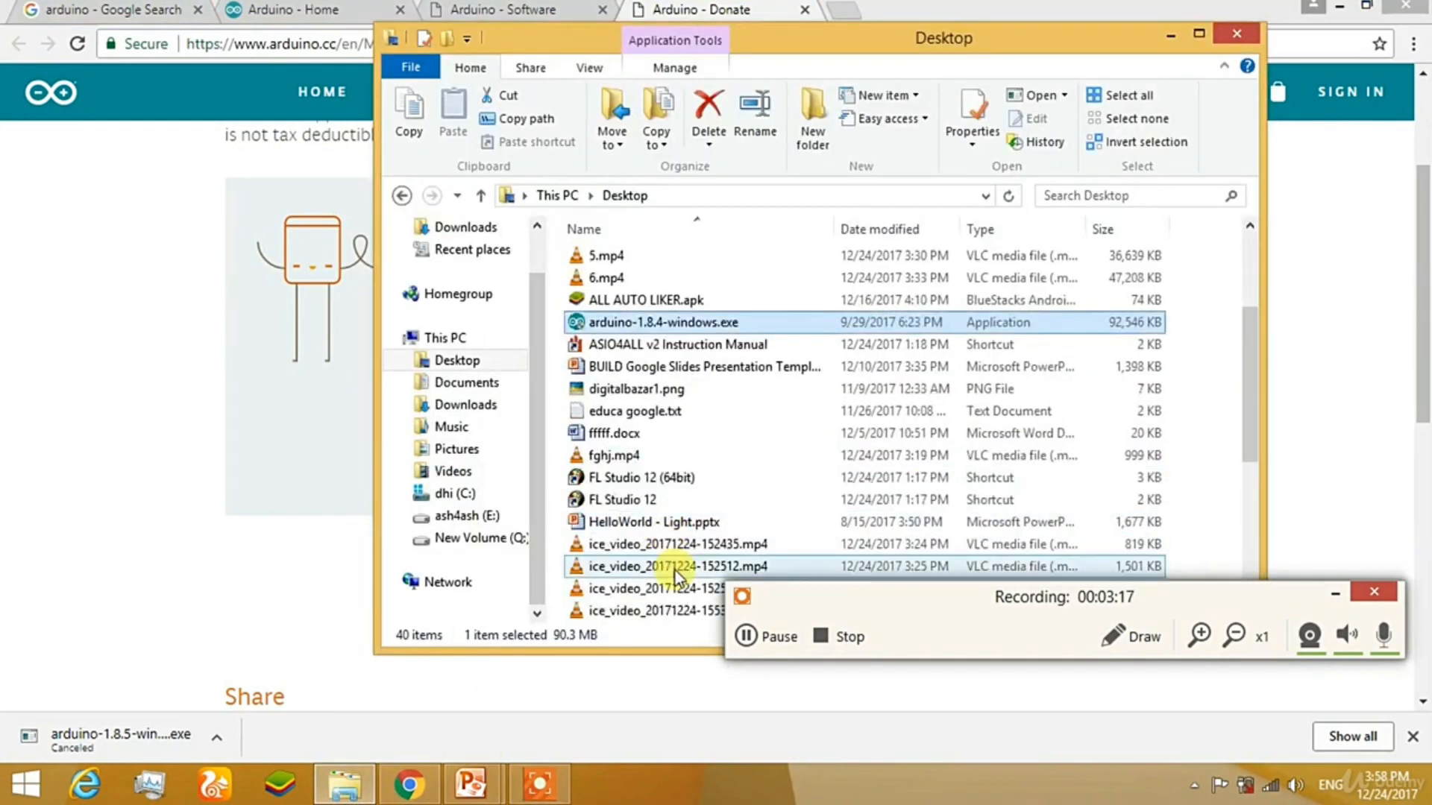
pyautogui.moveTo(649, 497)
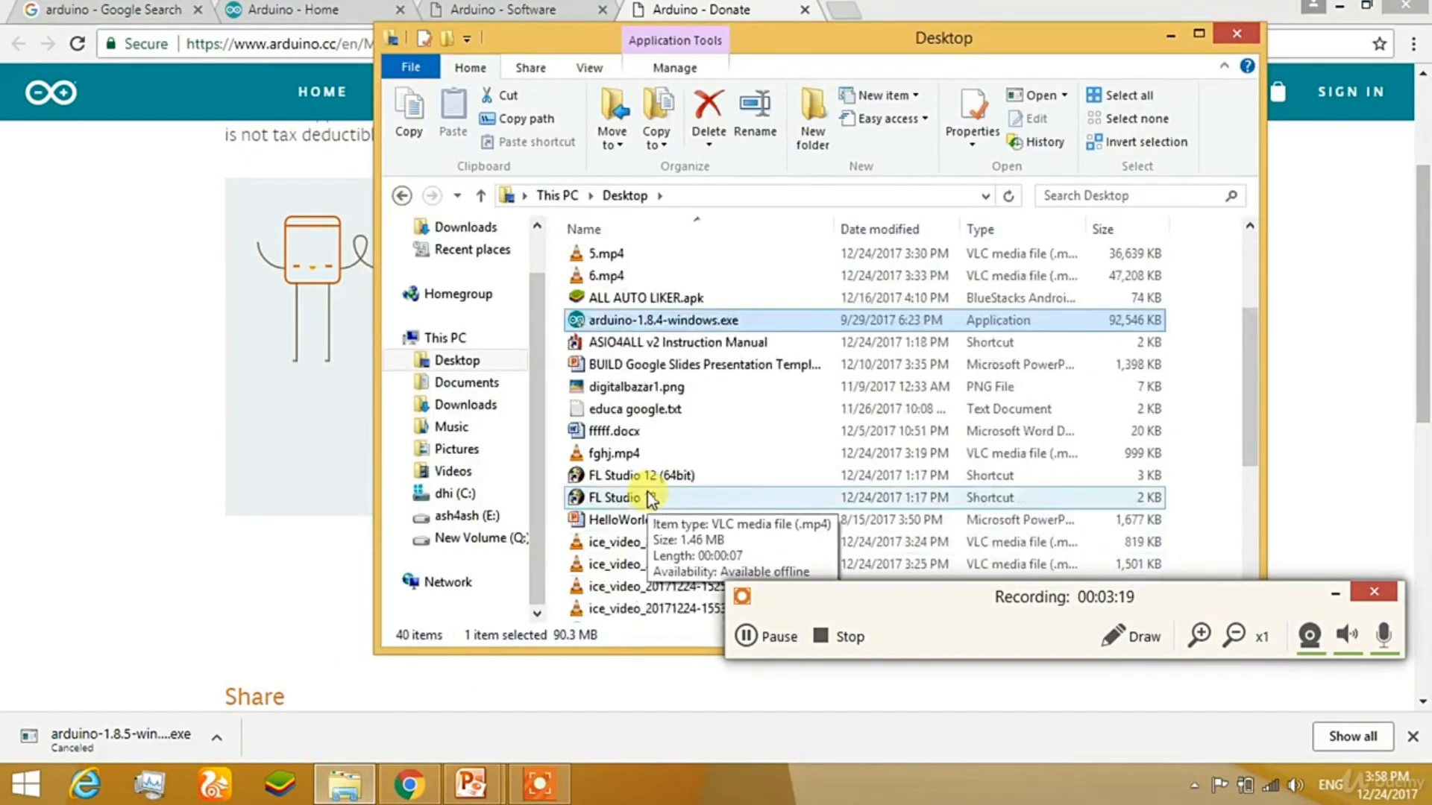
pyautogui.click(444, 338)
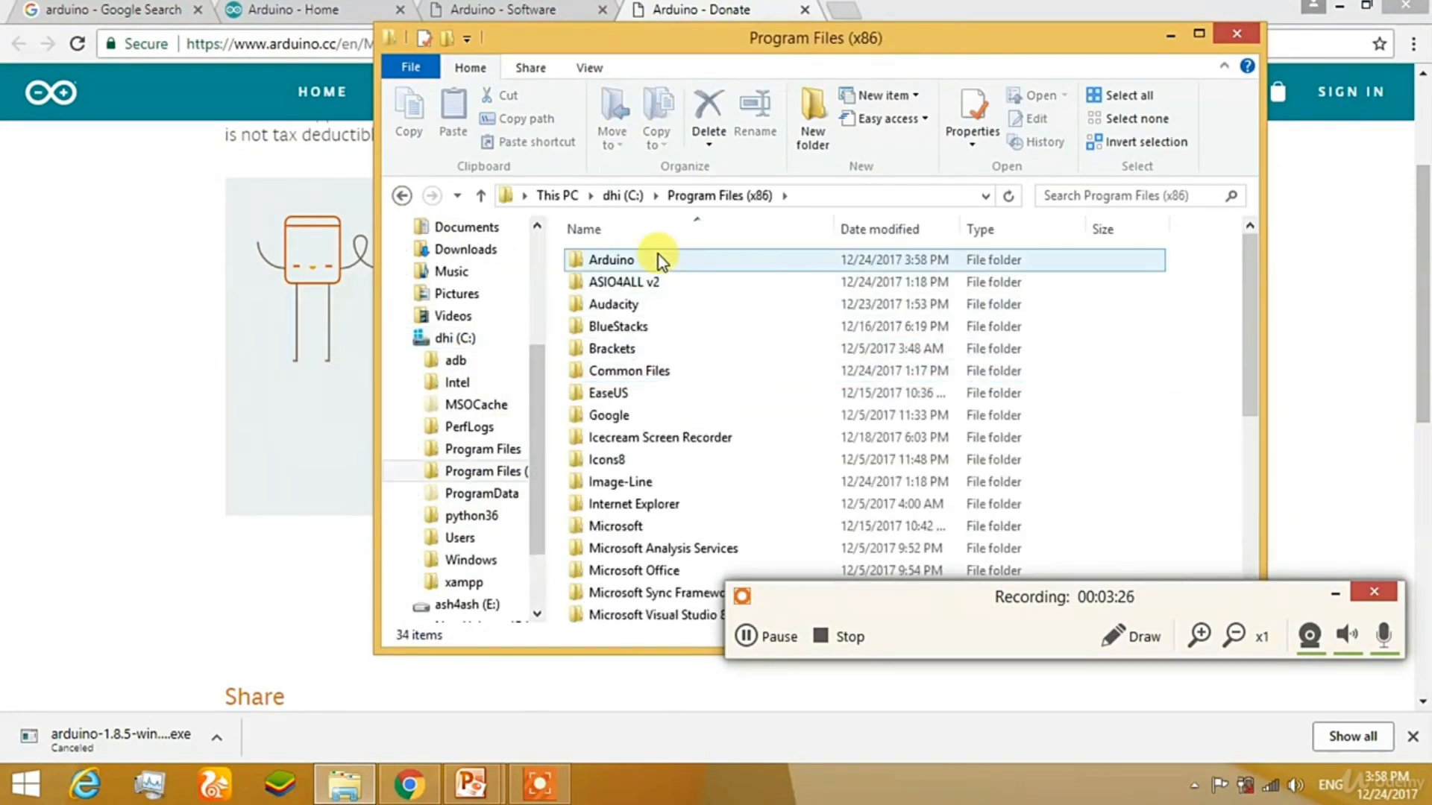
pyautogui.doubleClick(617, 260)
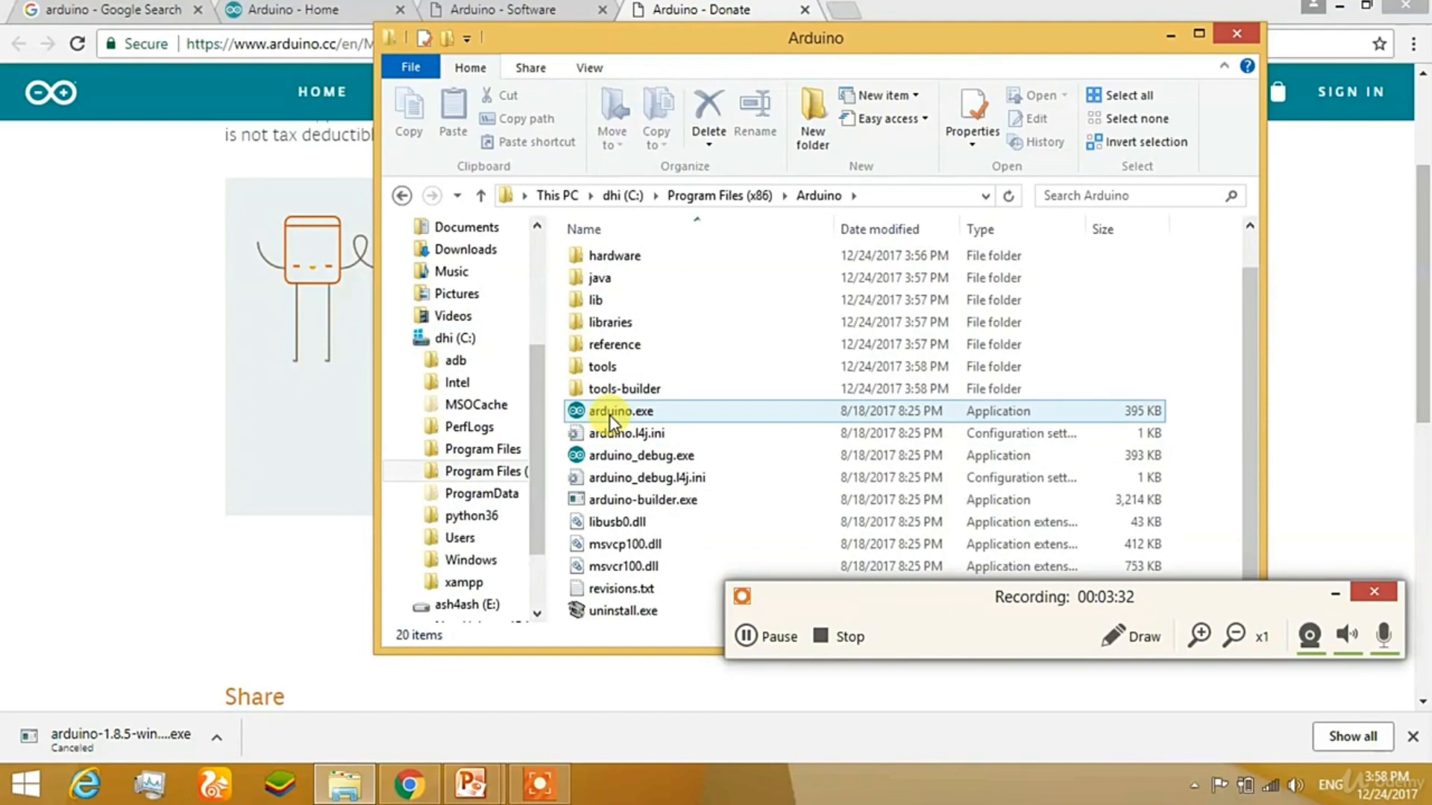
pyautogui.doubleClick(619, 412)
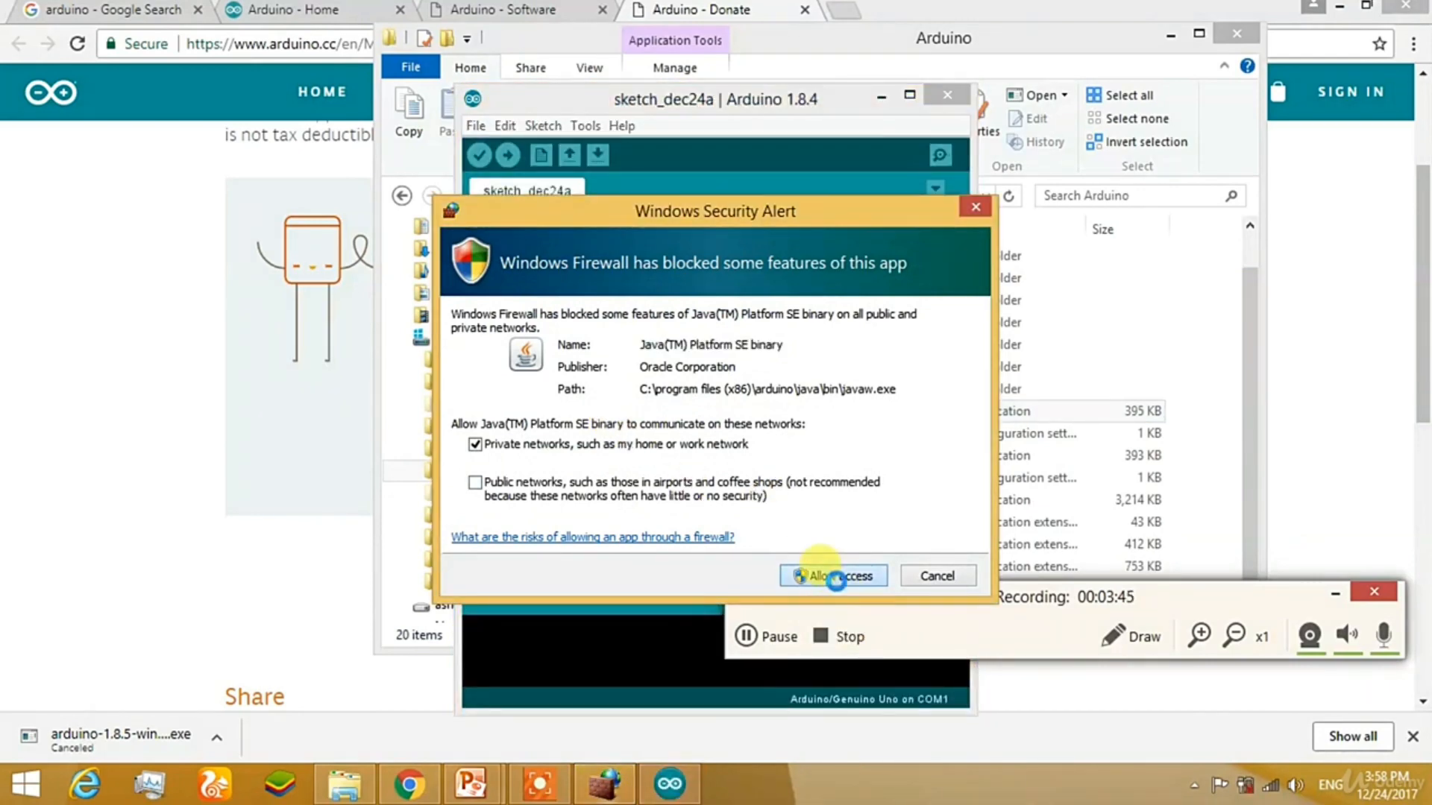
# Allow Java through the firewall on private networks, leaving the empty sketch_dec24a open.
pyautogui.click(833, 576)
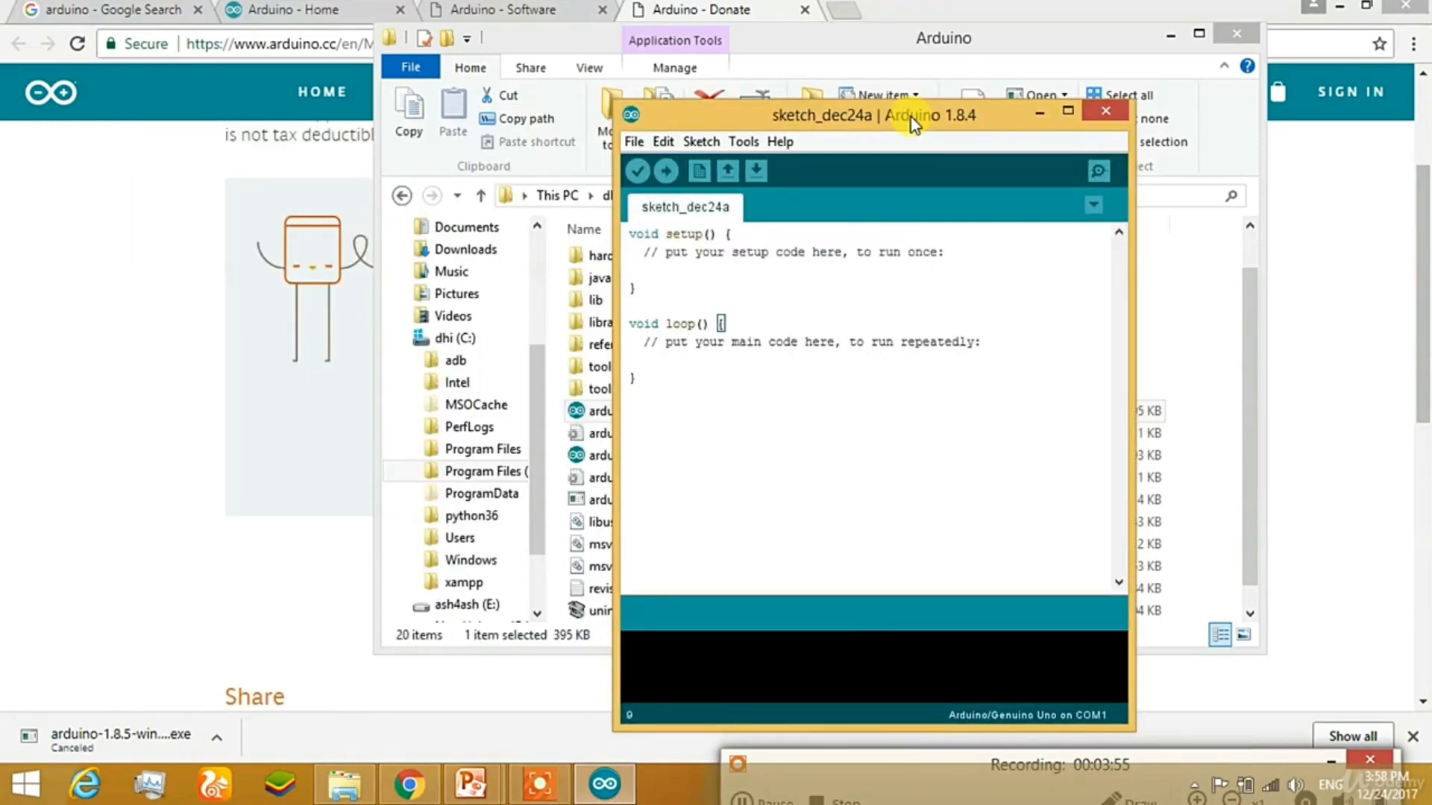
pyautogui.click(743, 141)
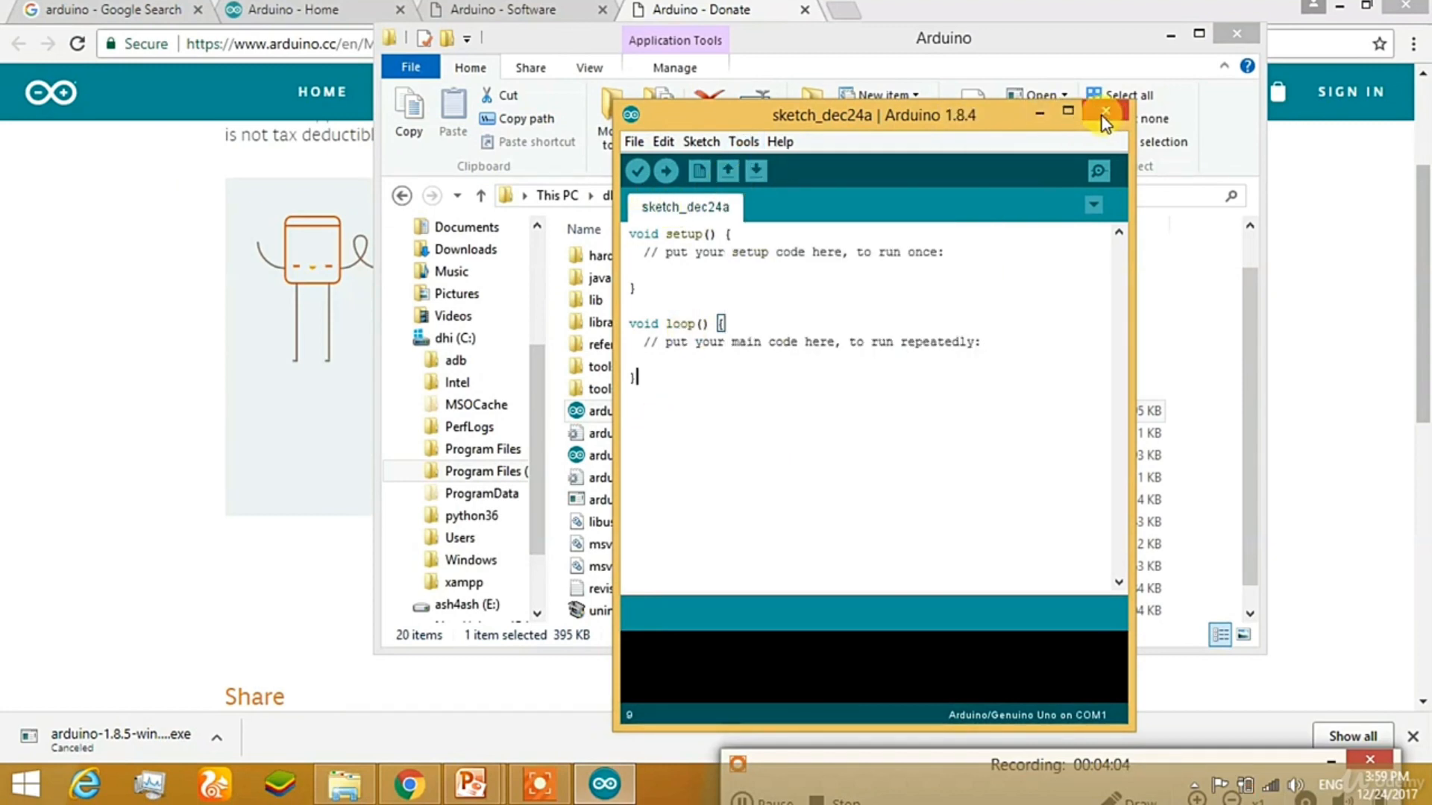
pyautogui.moveTo(890, 792)
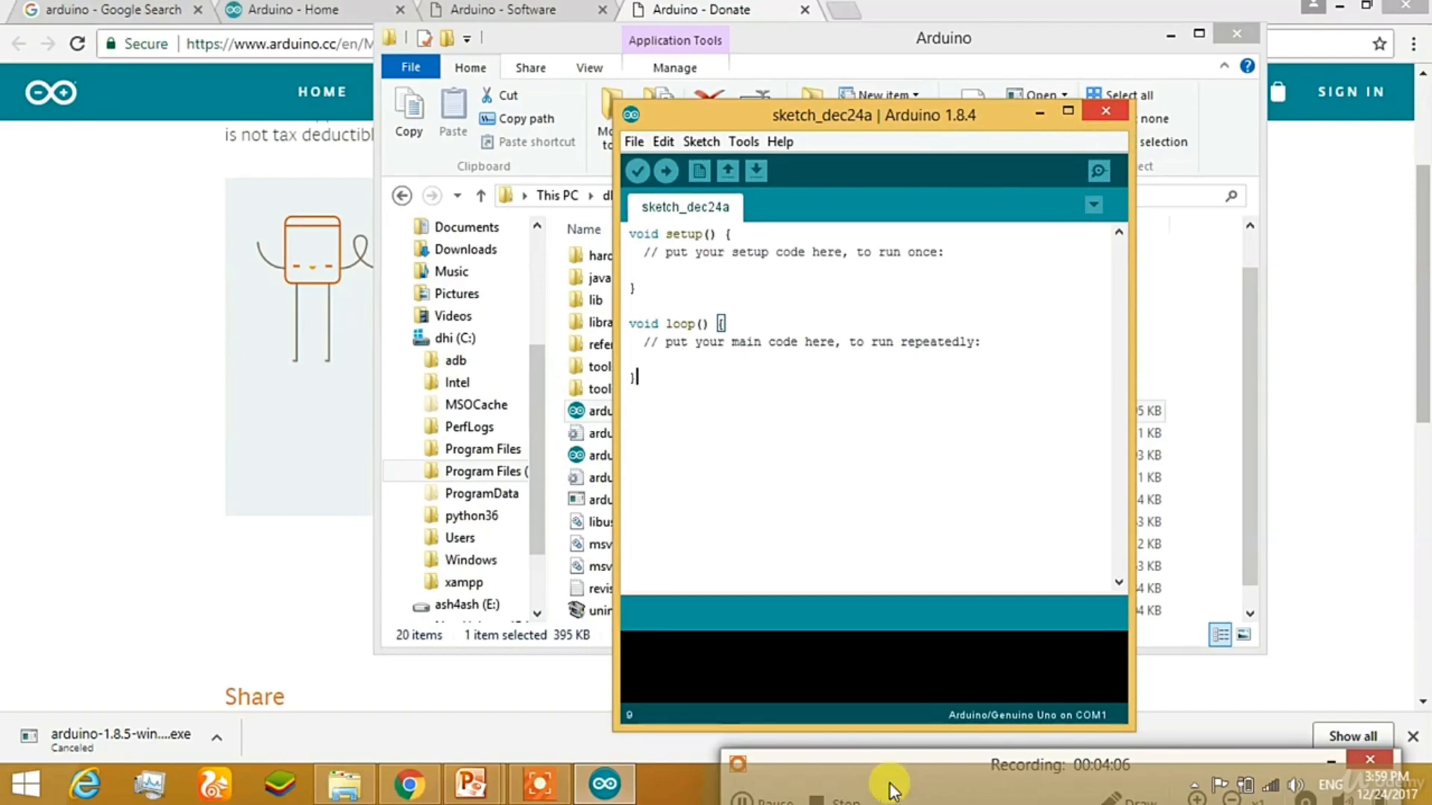